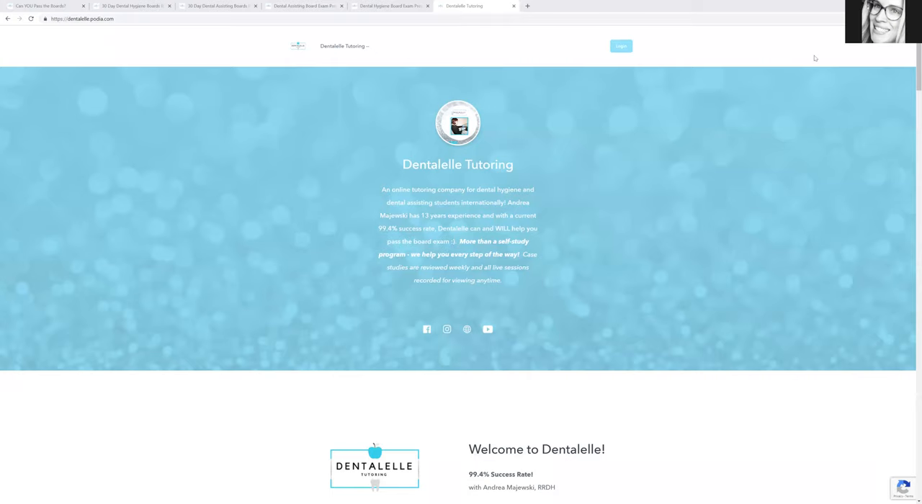
{"action": "mouse_move", "coordinate": [817, 55]}
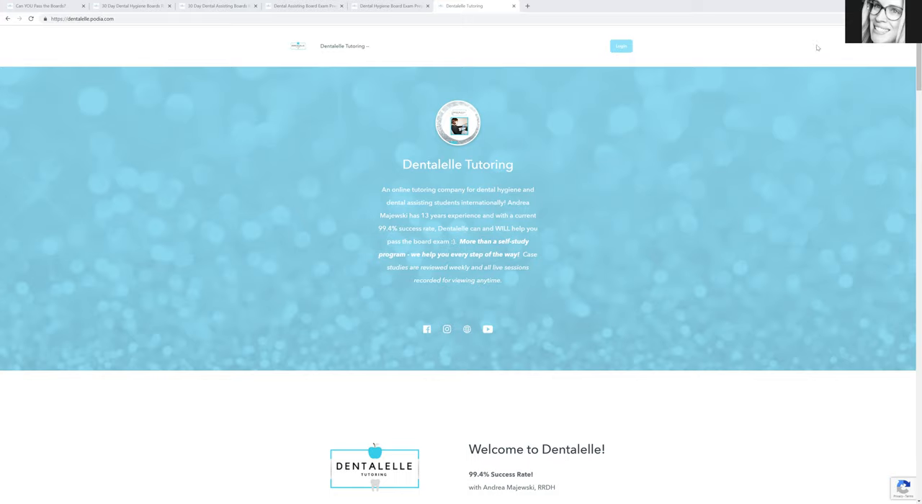
{"action": "mouse_move", "coordinate": [819, 47]}
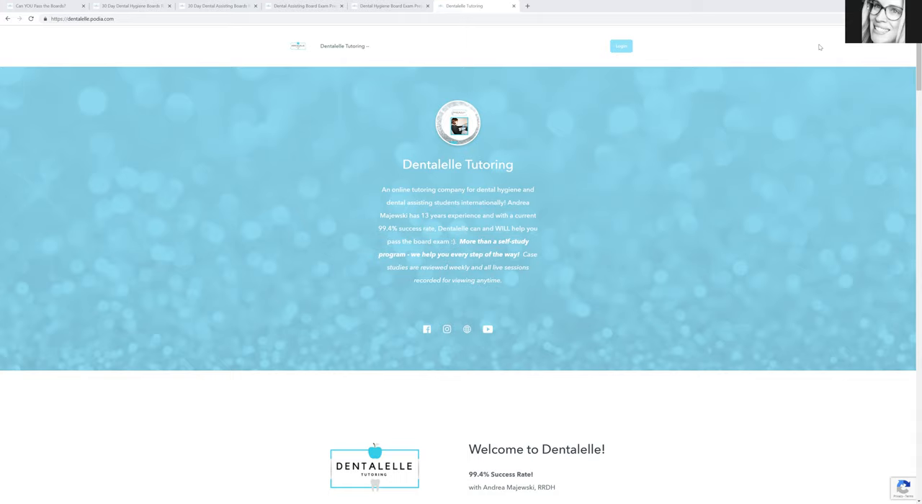
{"action": "mouse_move", "coordinate": [815, 3]}
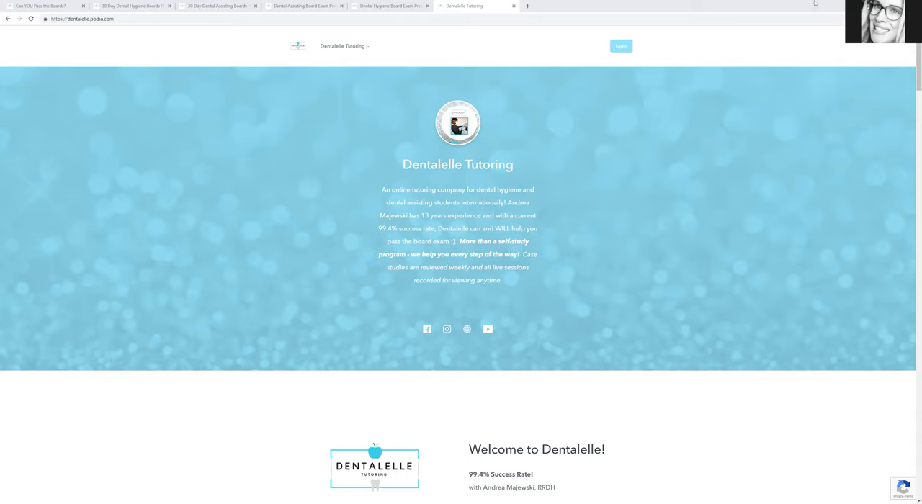
{"action": "mouse_move", "coordinate": [100, 43]}
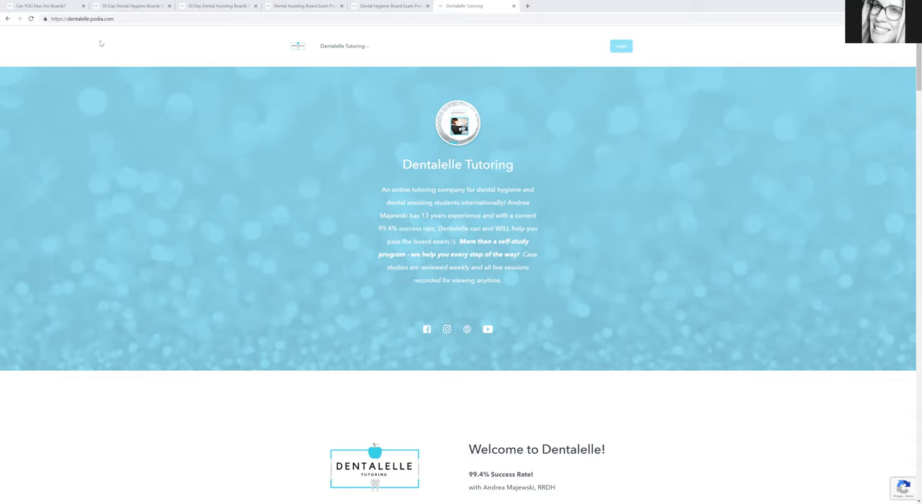
{"action": "mouse_move", "coordinate": [72, 31]}
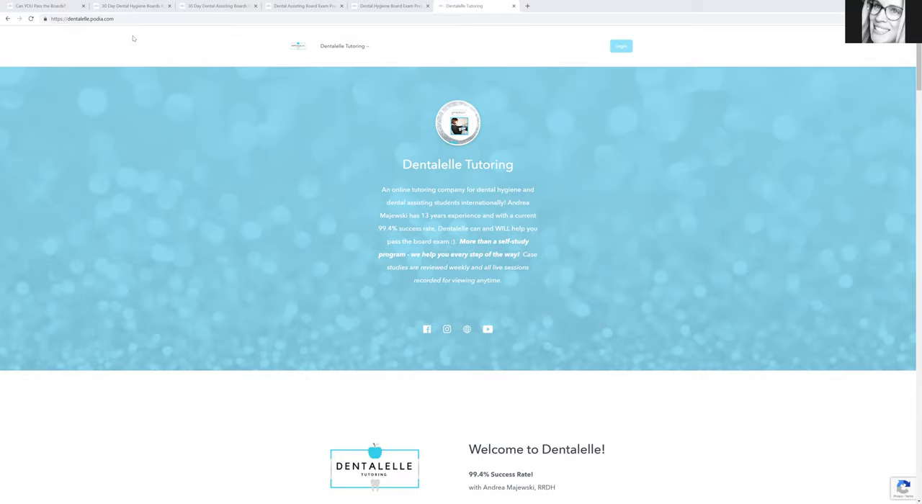
Scroll the storefront past the testimonials to the free practice exam and $99 hygiene review cards.
{"action": "scroll", "scroll_direction": "down", "scroll_amount": 3}
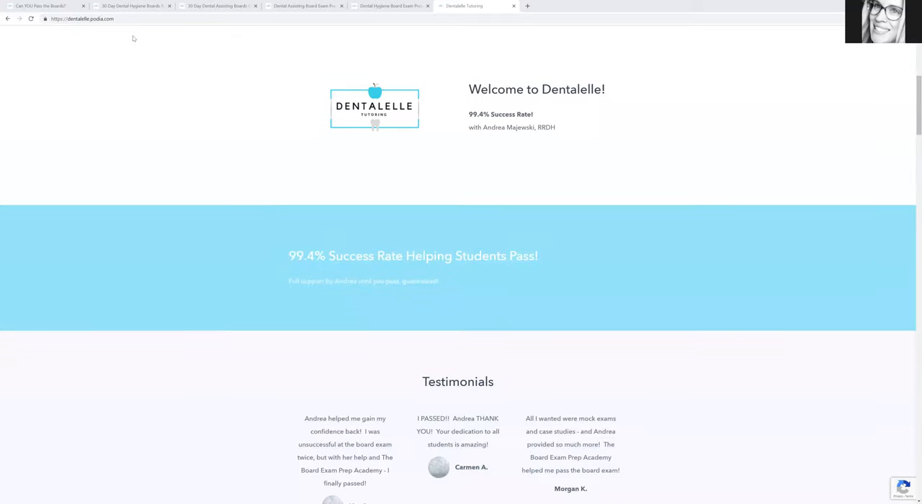
{"action": "scroll", "scroll_direction": "down", "scroll_amount": 3}
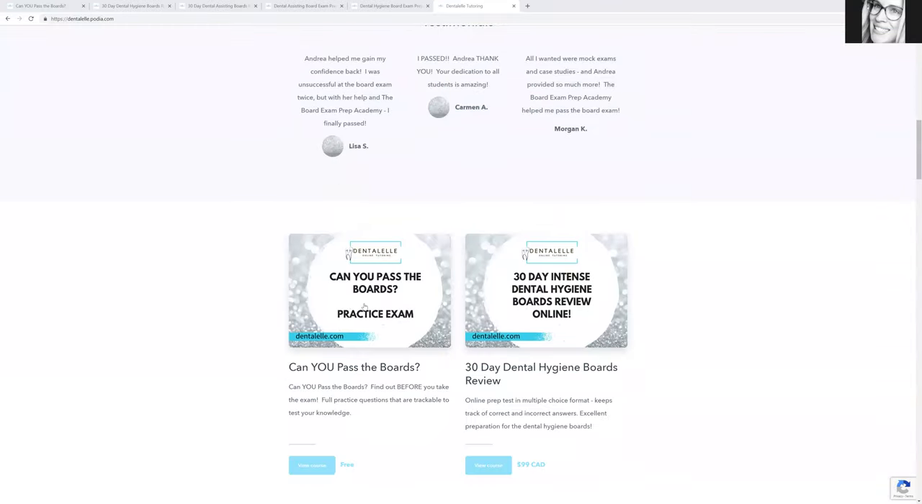
{"action": "mouse_move", "coordinate": [366, 291]}
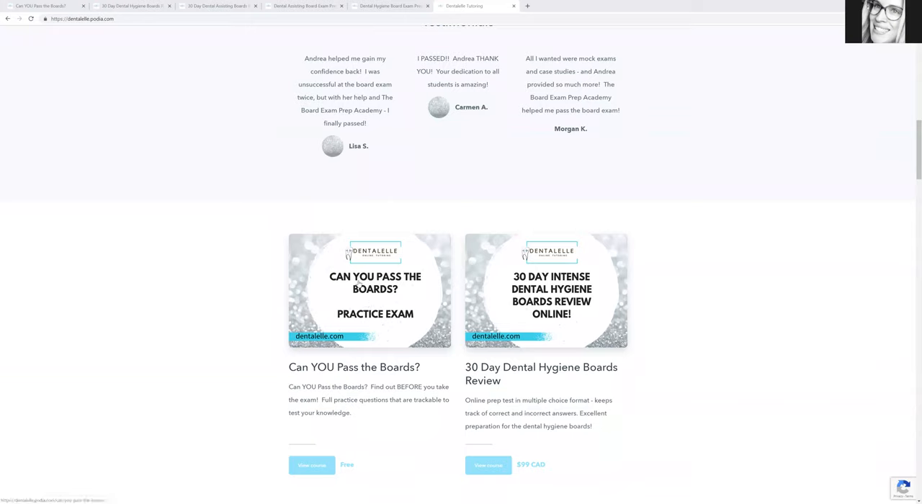
{"action": "mouse_move", "coordinate": [392, 216]}
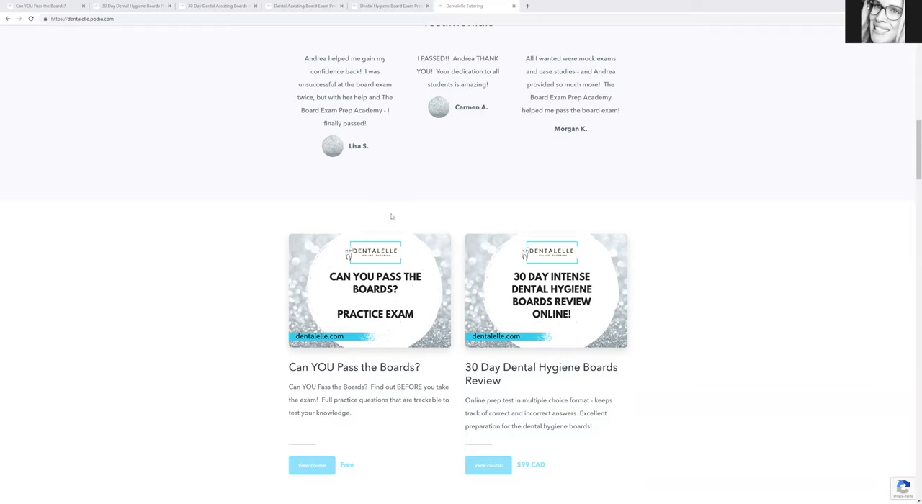
{"action": "mouse_move", "coordinate": [368, 287]}
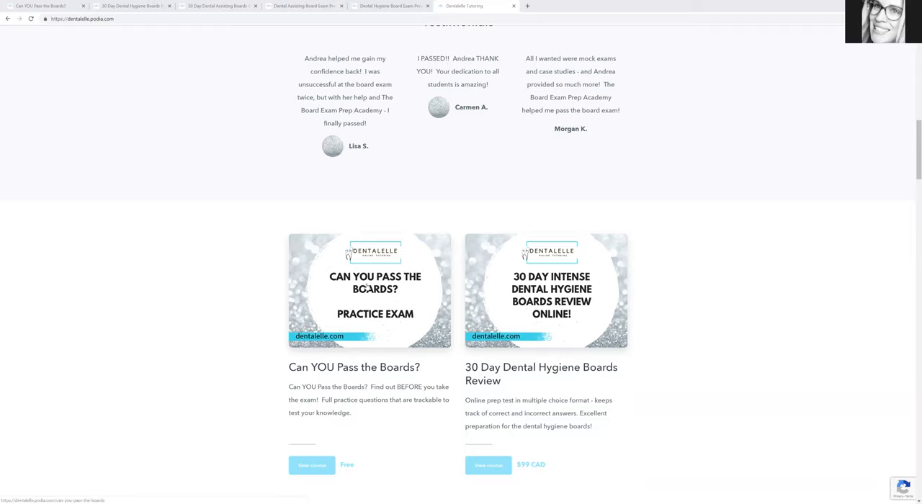
{"action": "mouse_move", "coordinate": [366, 286]}
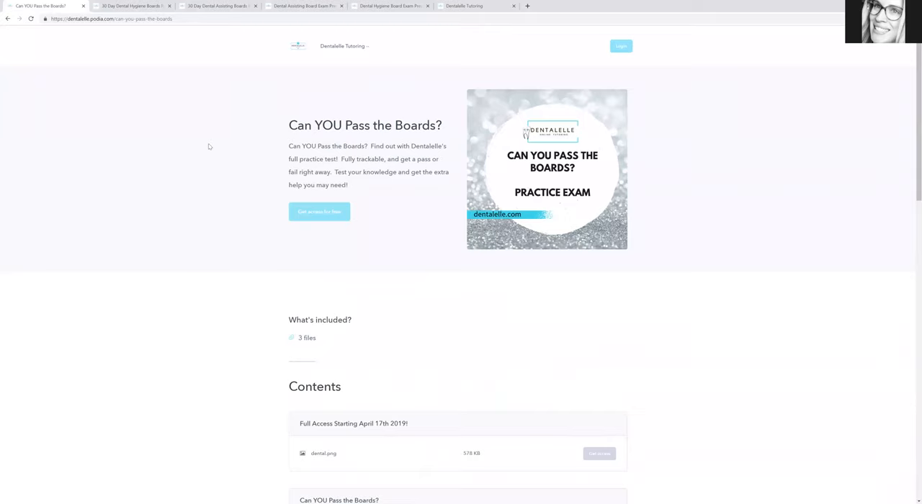
{"action": "mouse_move", "coordinate": [394, 158]}
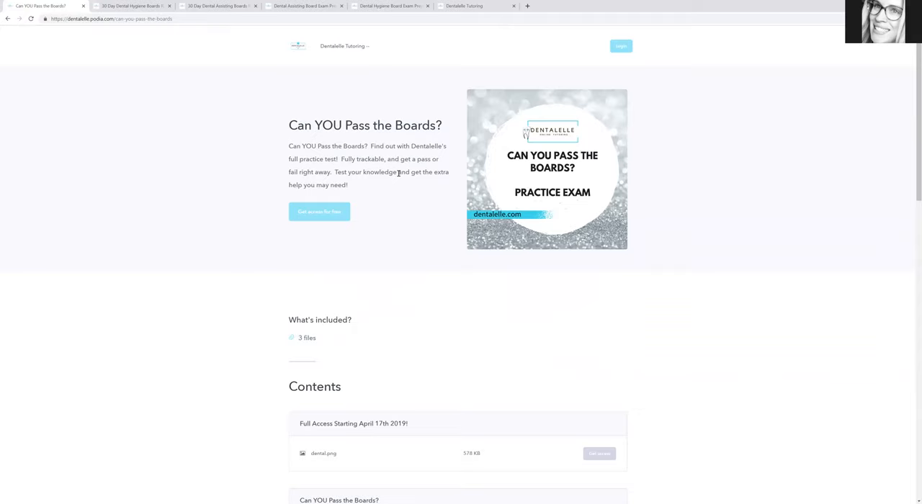
Scroll through the free Can YOU Pass the Boards? page to its three included files and contents.
{"action": "scroll", "scroll_direction": "down", "scroll_amount": 3}
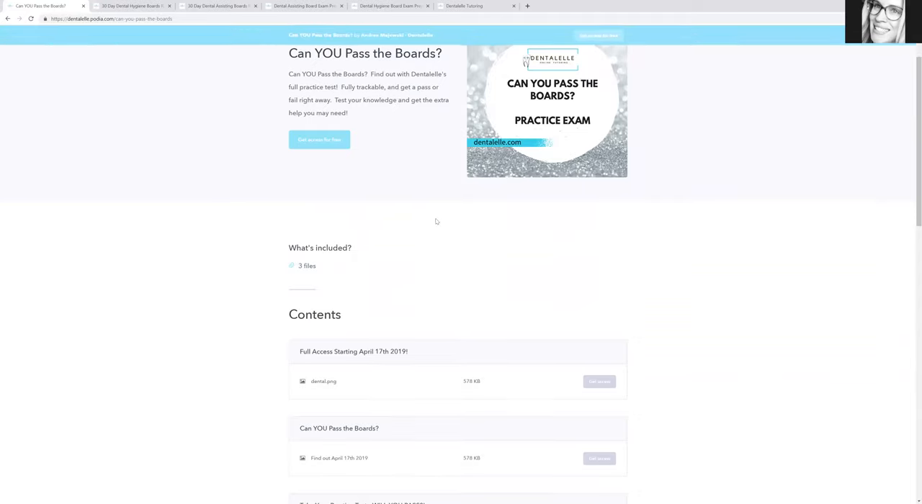
{"action": "scroll", "scroll_direction": "down", "scroll_amount": 3}
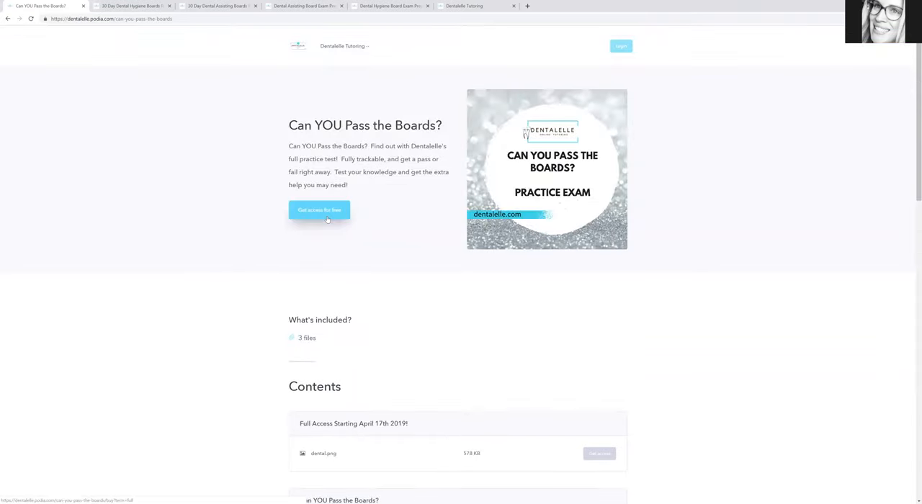
{"action": "scroll", "scroll_direction": "down", "scroll_amount": 3}
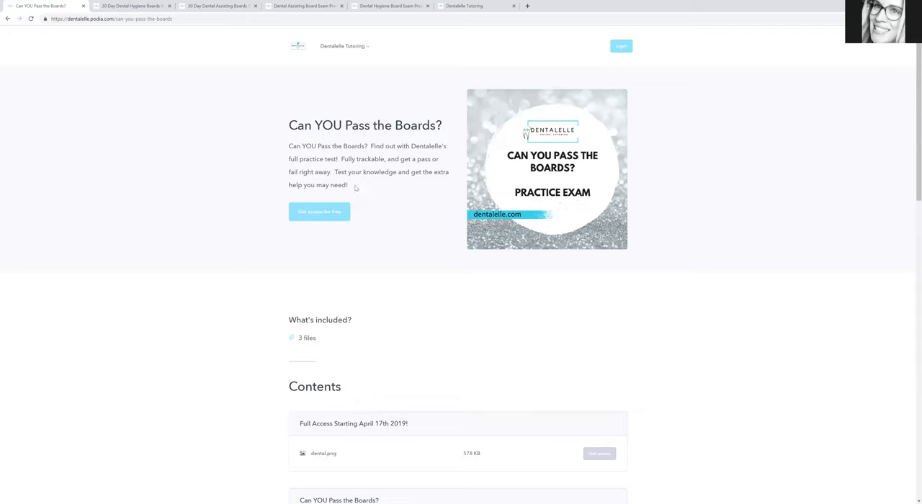
{"action": "mouse_move", "coordinate": [356, 186]}
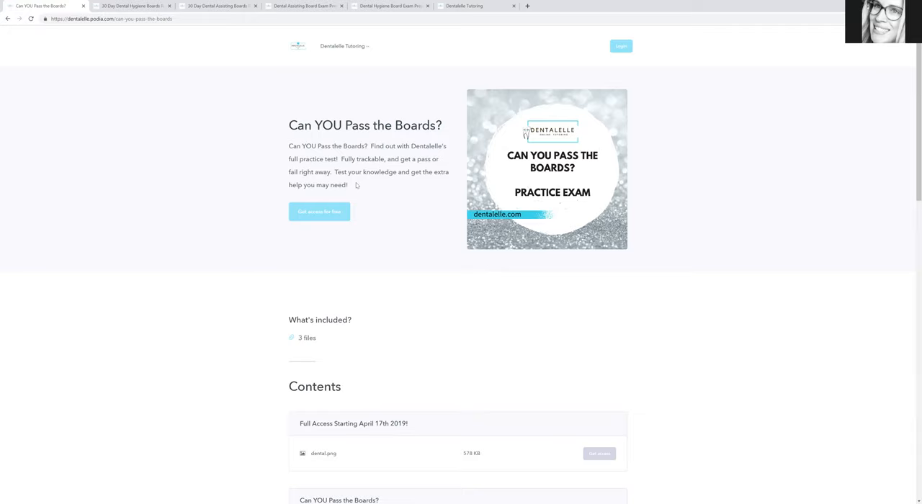
{"action": "mouse_move", "coordinate": [356, 86]}
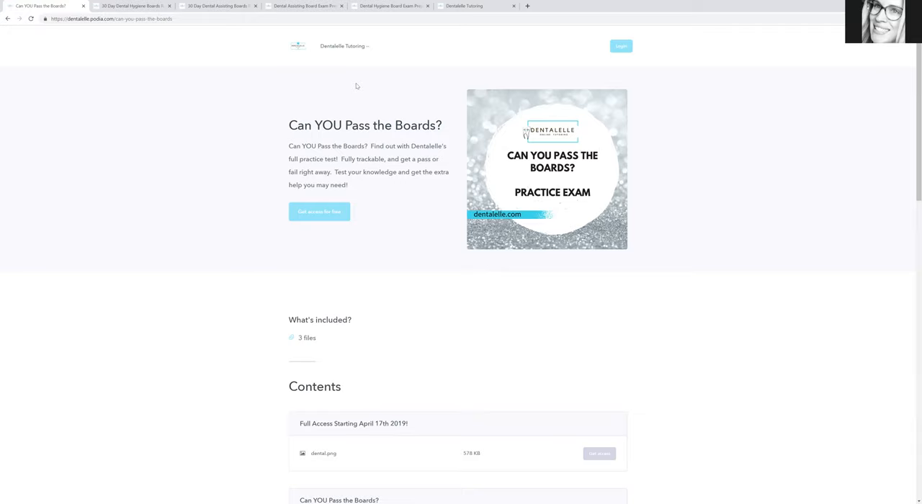
{"action": "mouse_move", "coordinate": [758, 51]}
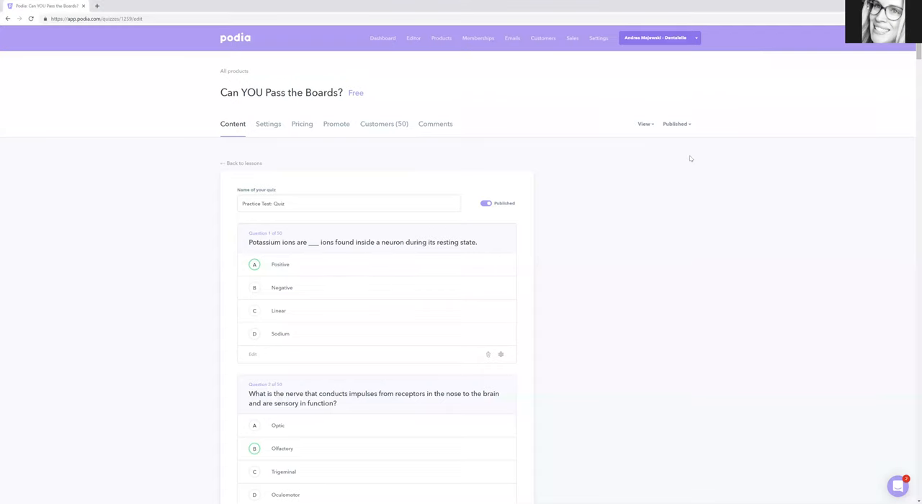
{"action": "mouse_move", "coordinate": [696, 164]}
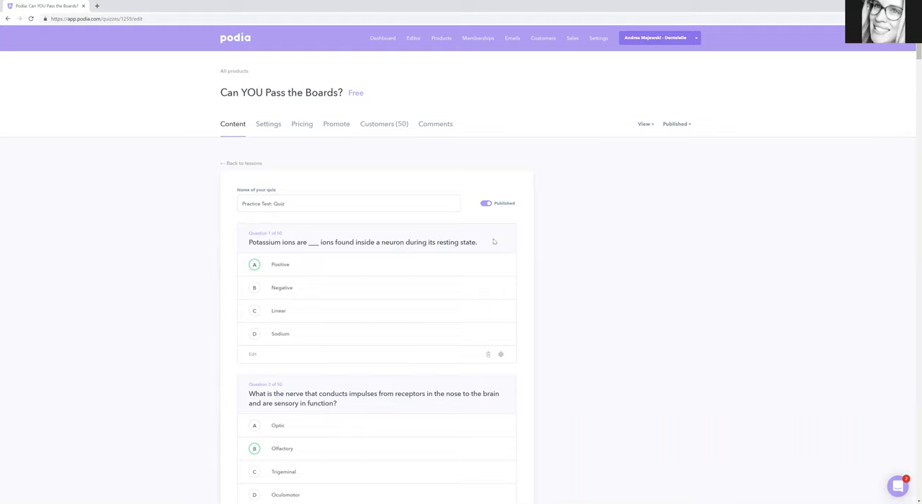
{"action": "mouse_move", "coordinate": [454, 258]}
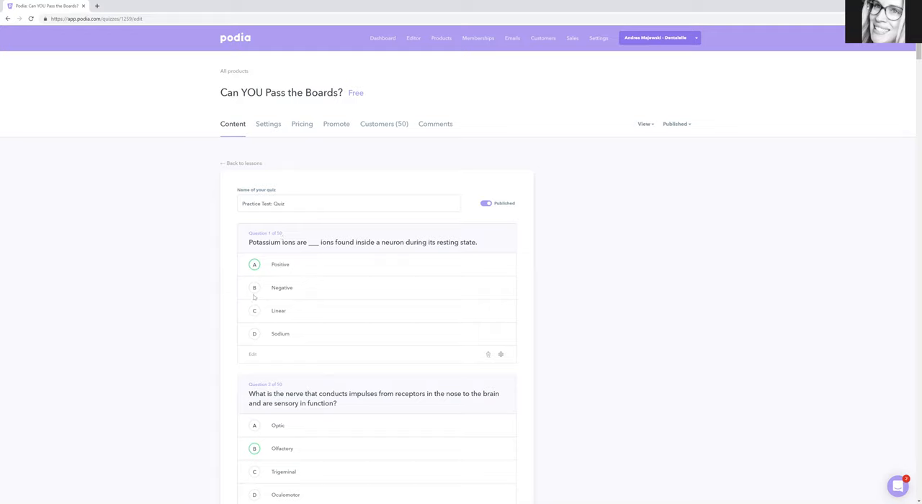
{"action": "mouse_move", "coordinate": [391, 274]}
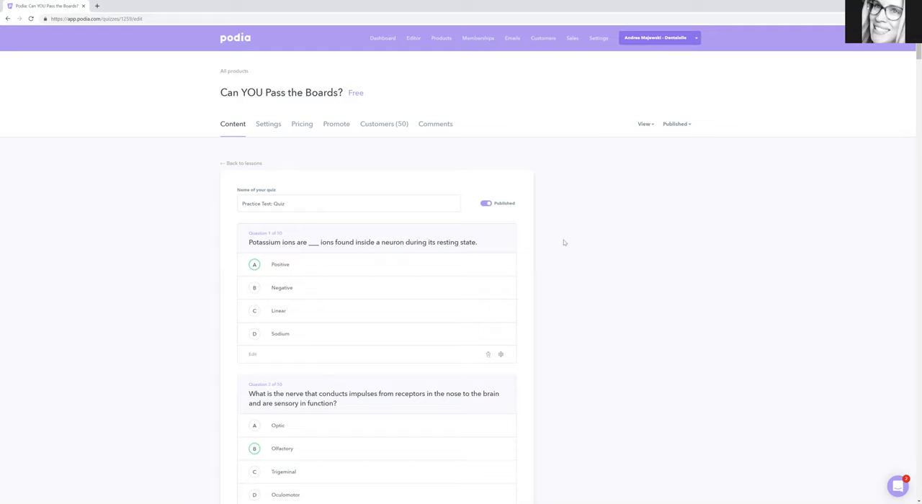
{"action": "mouse_move", "coordinate": [578, 233]}
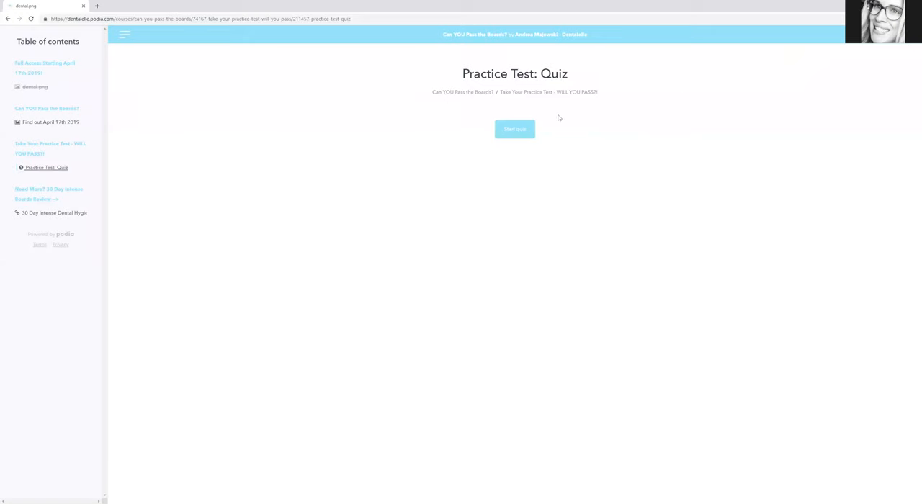
{"action": "mouse_move", "coordinate": [276, 77]}
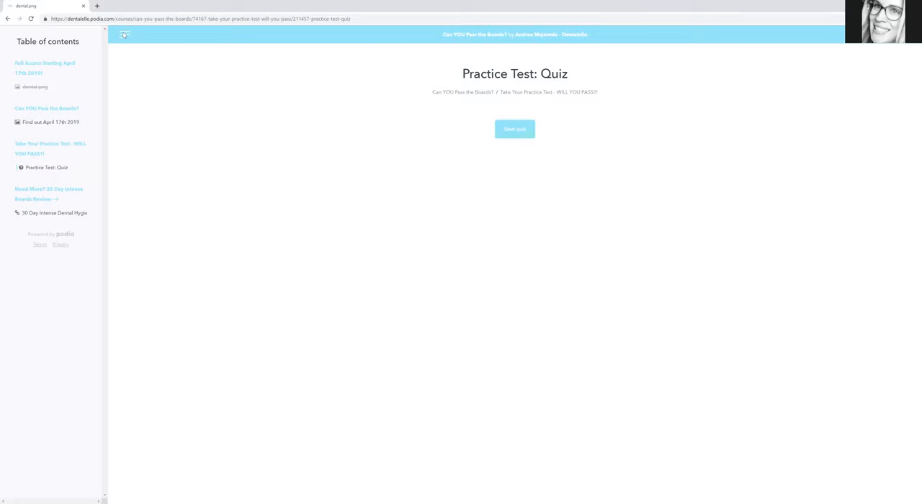
Toggle the table of contents sidebar off and on, then start the Practice Test quiz.
{"action": "left_click", "coordinate": [123, 34]}
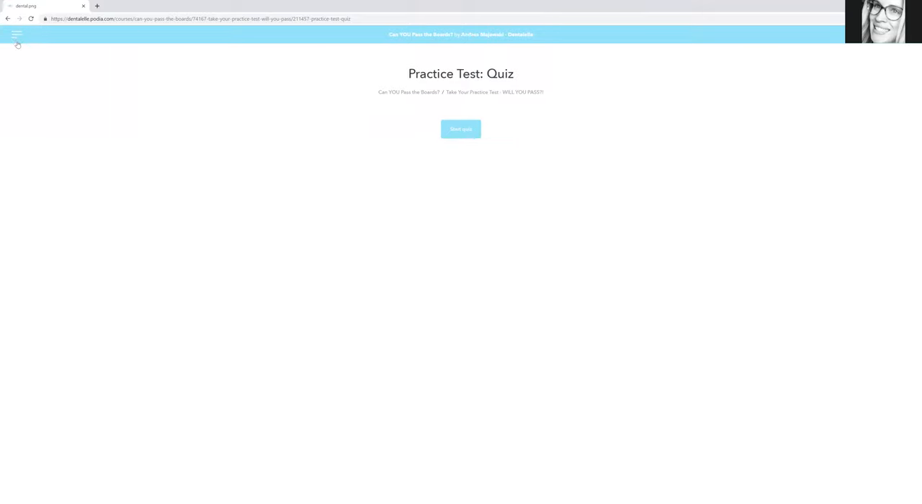
{"action": "left_click", "coordinate": [16, 34]}
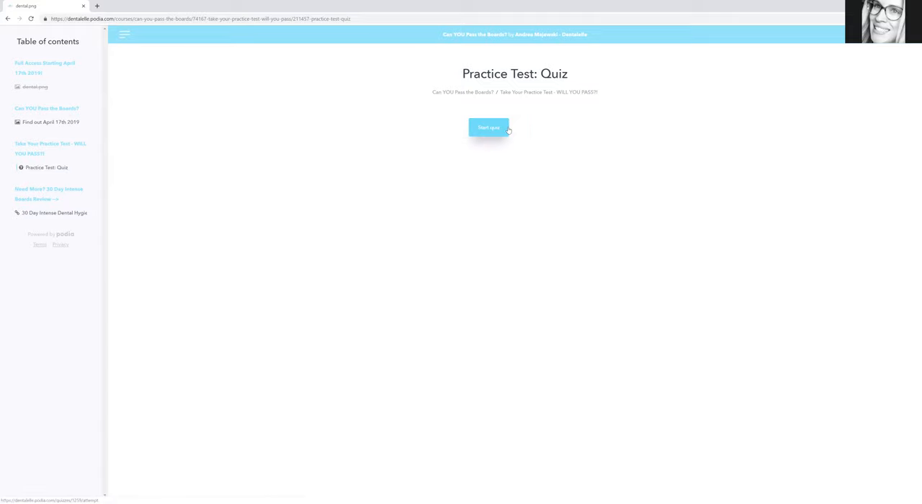
{"action": "left_click", "coordinate": [489, 128]}
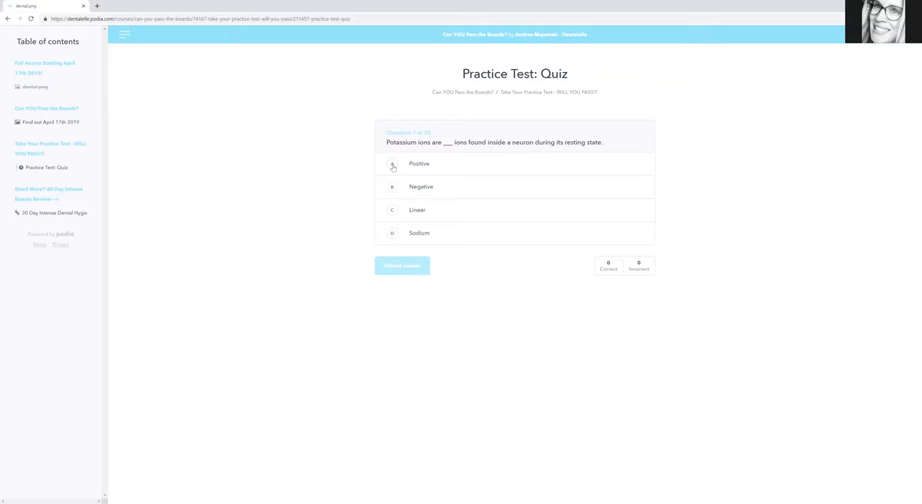
Answer question 1 with Positive, submit it for a correct score, and advance to question 2.
{"action": "left_click", "coordinate": [392, 164]}
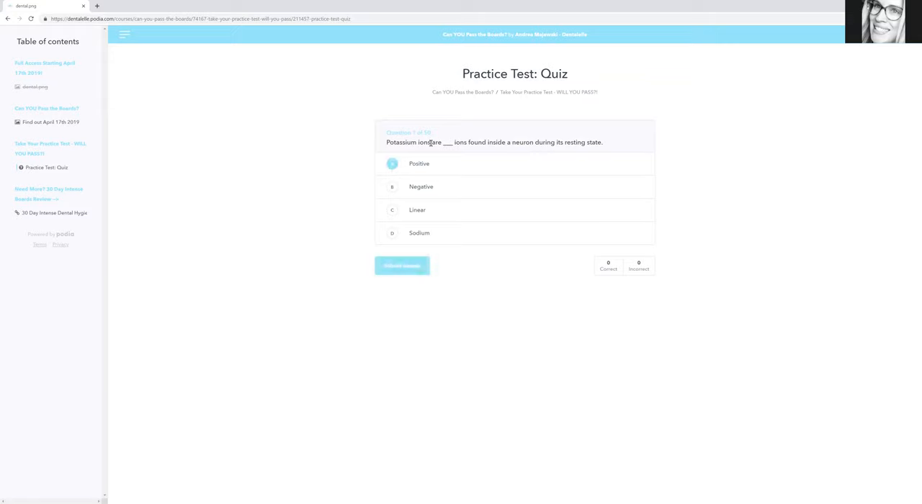
{"action": "mouse_move", "coordinate": [487, 142]}
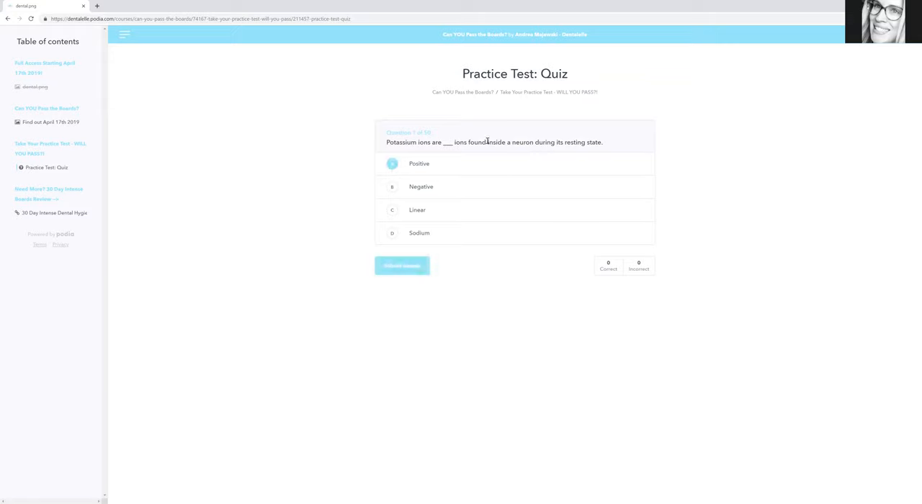
{"action": "left_click", "coordinate": [392, 163]}
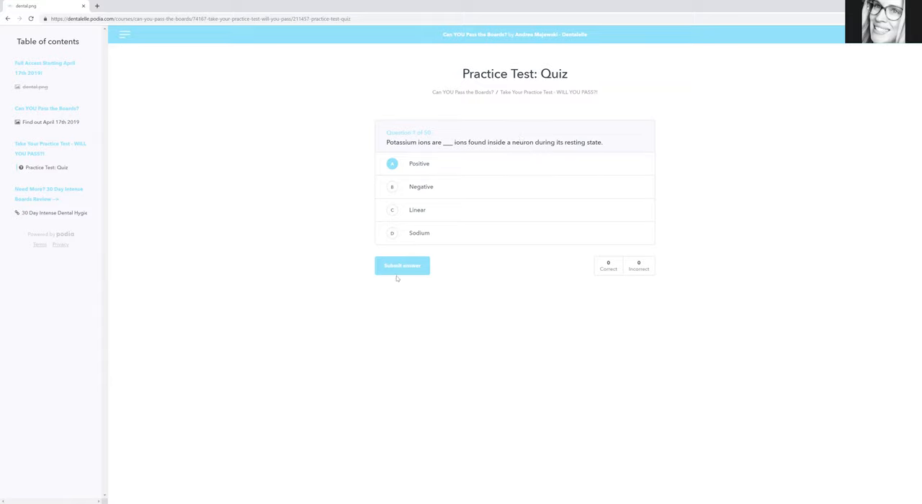
{"action": "left_click", "coordinate": [402, 266]}
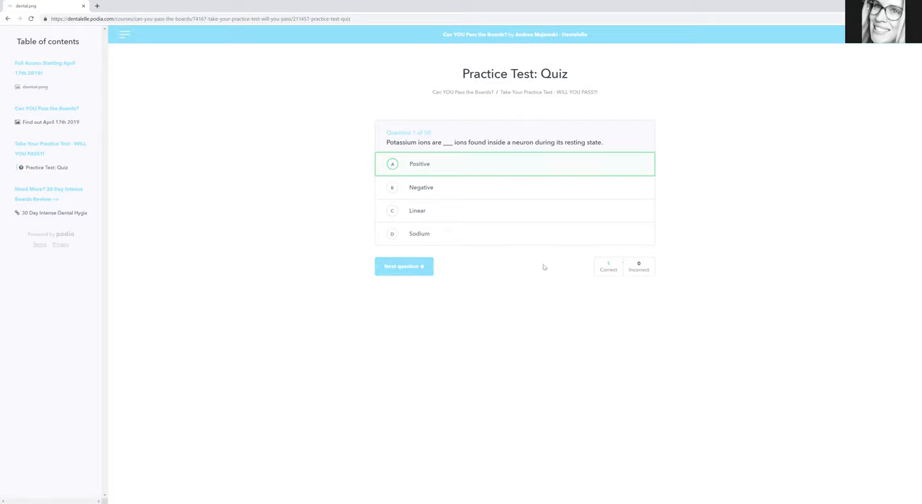
{"action": "left_click", "coordinate": [403, 266]}
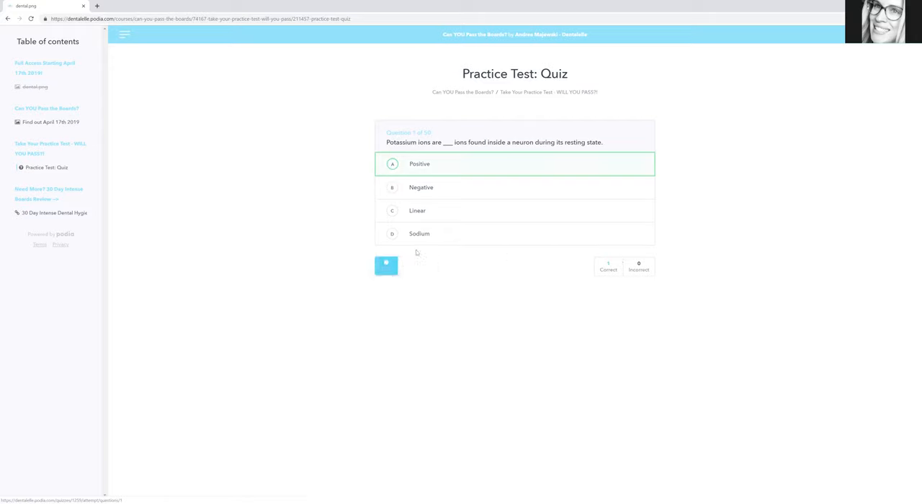
{"action": "left_click", "coordinate": [386, 264]}
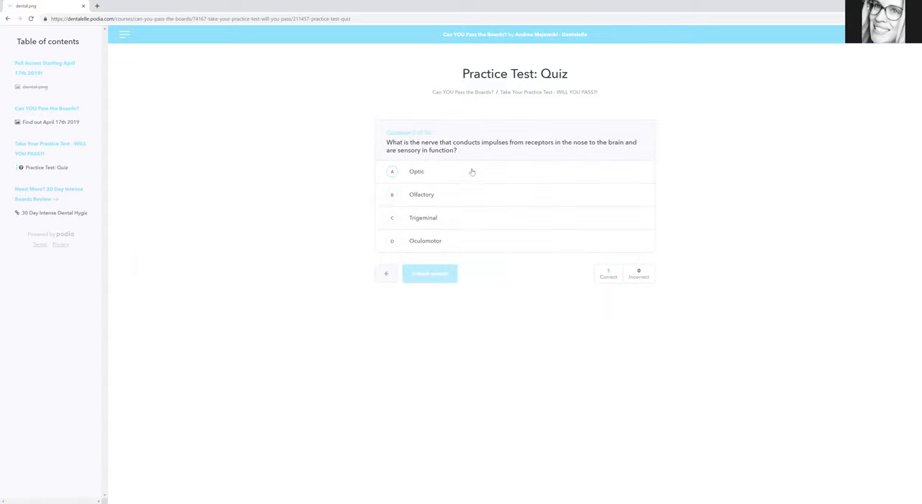
{"action": "mouse_move", "coordinate": [478, 162]}
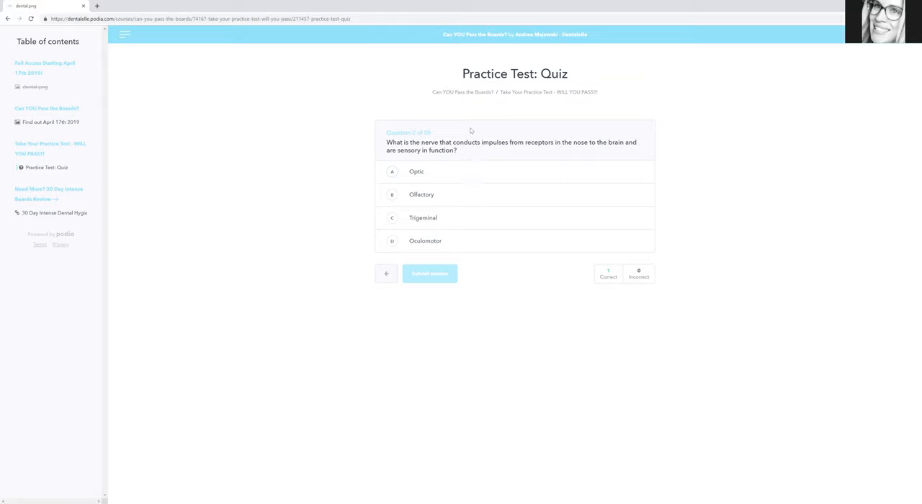
{"action": "mouse_move", "coordinate": [646, 117]}
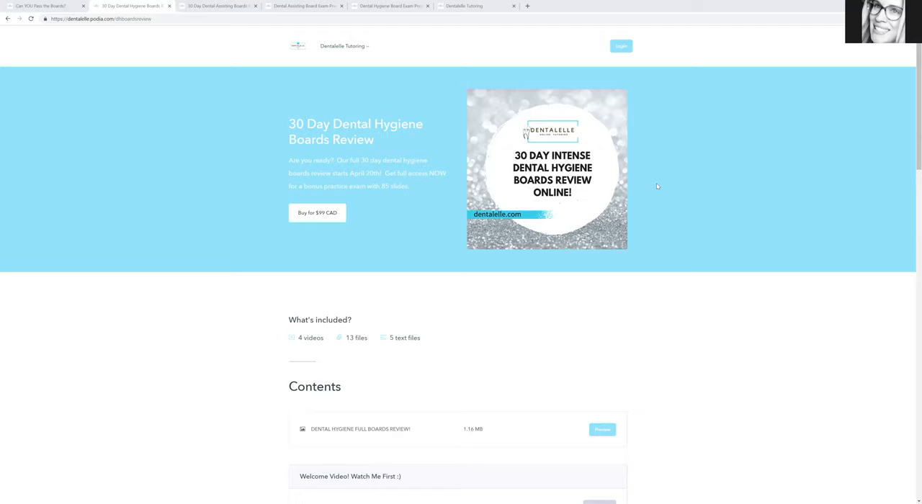
{"action": "mouse_move", "coordinate": [353, 32]}
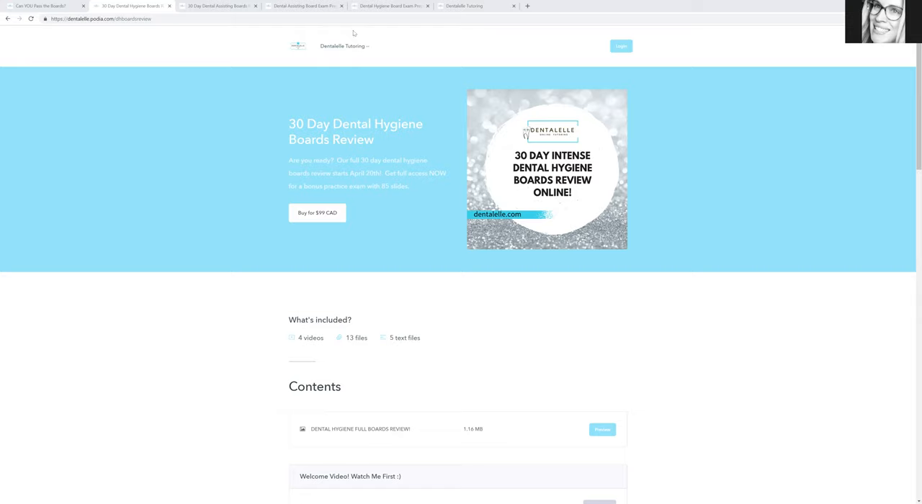
Switch to the $379.50 CAD Dental Hygiene Board Exam Prep Academy tab.
{"action": "left_click", "coordinate": [389, 6]}
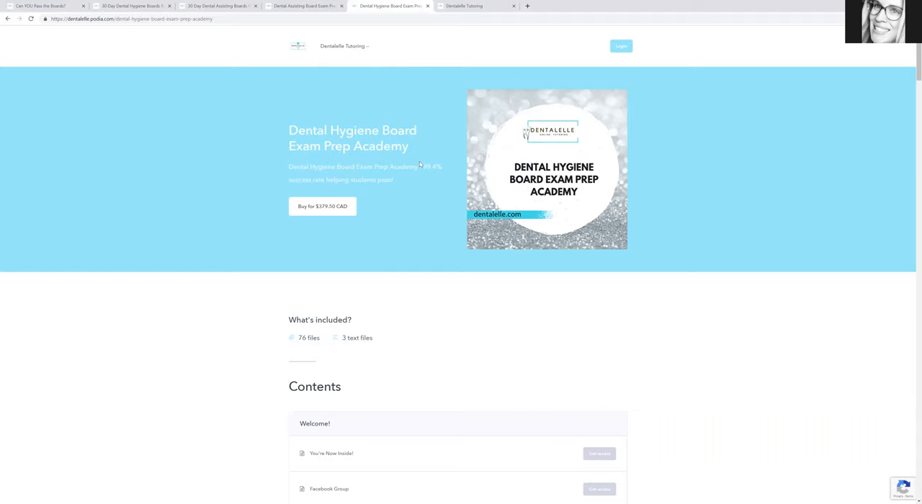
{"action": "mouse_move", "coordinate": [424, 163]}
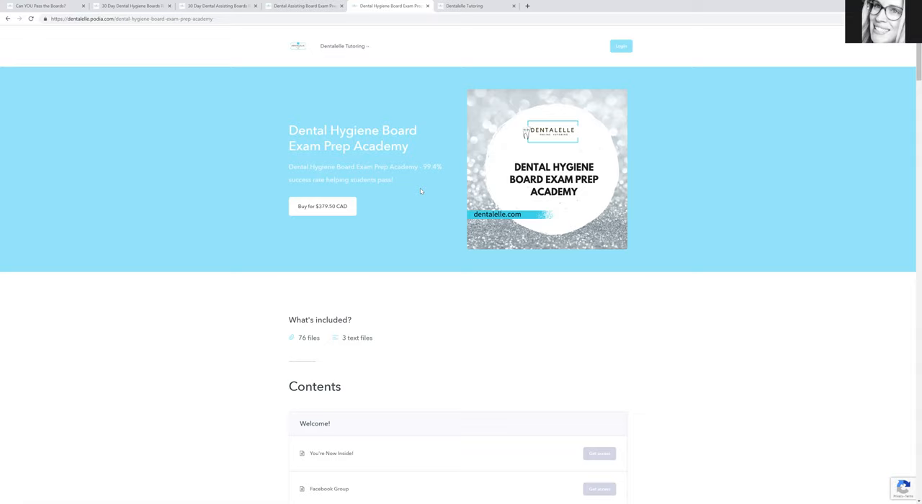
{"action": "mouse_move", "coordinate": [425, 169]}
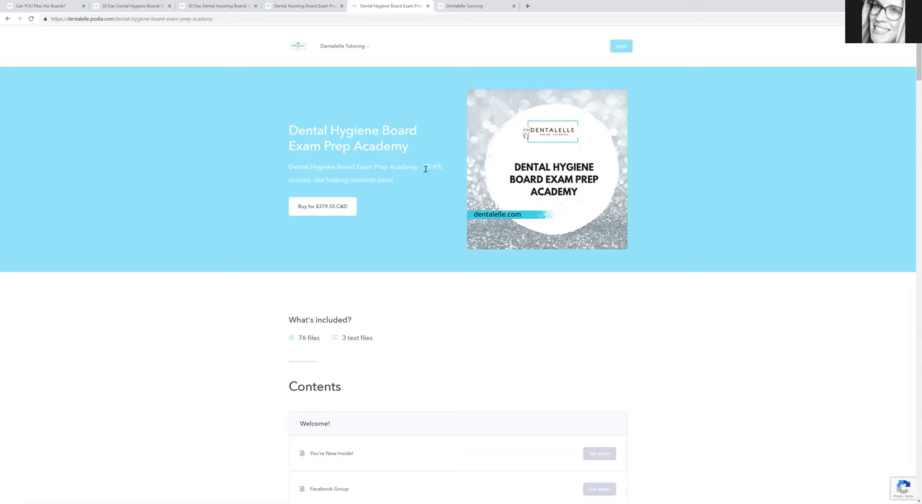
{"action": "mouse_move", "coordinate": [425, 173]}
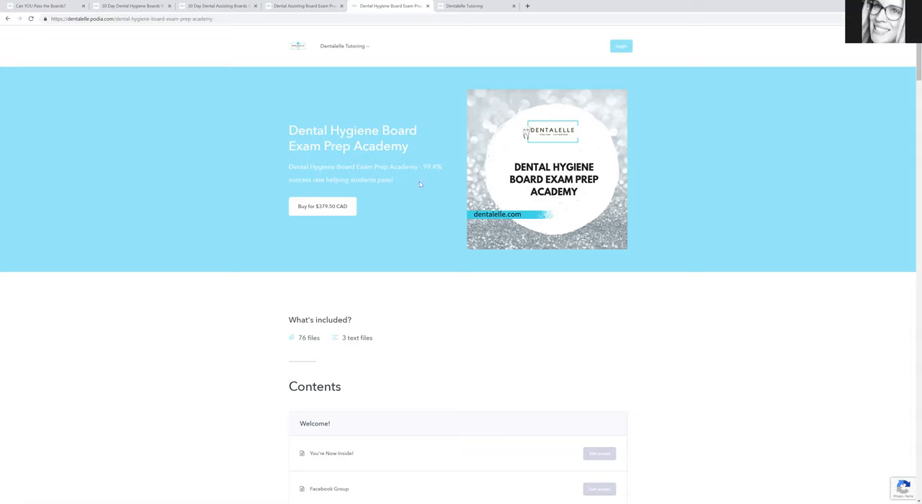
{"action": "mouse_move", "coordinate": [412, 184]}
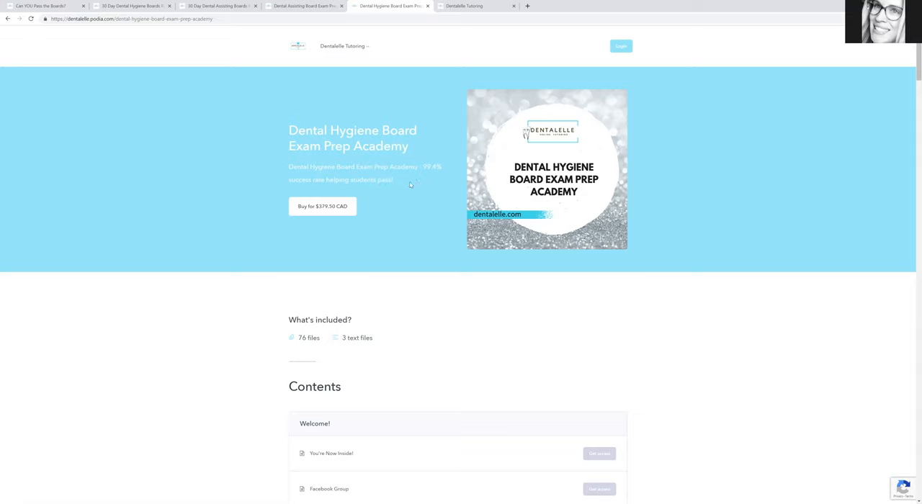
{"action": "mouse_move", "coordinate": [410, 181]}
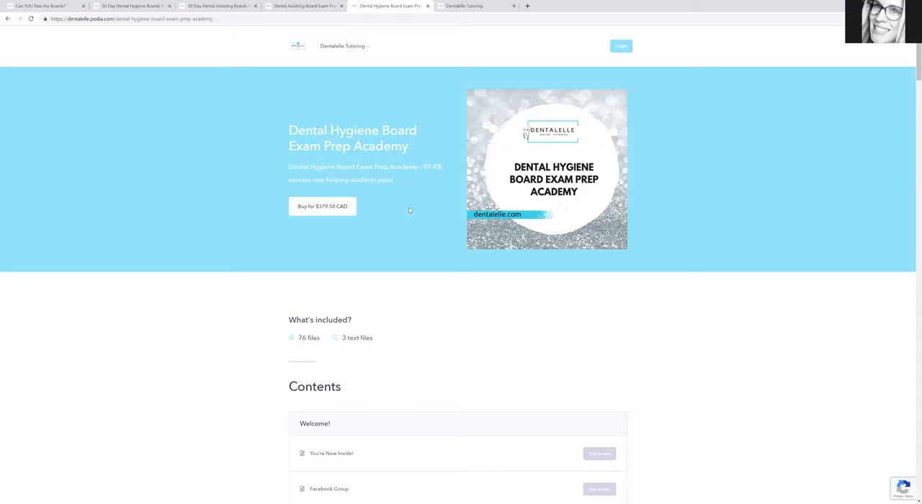
{"action": "mouse_move", "coordinate": [396, 250]}
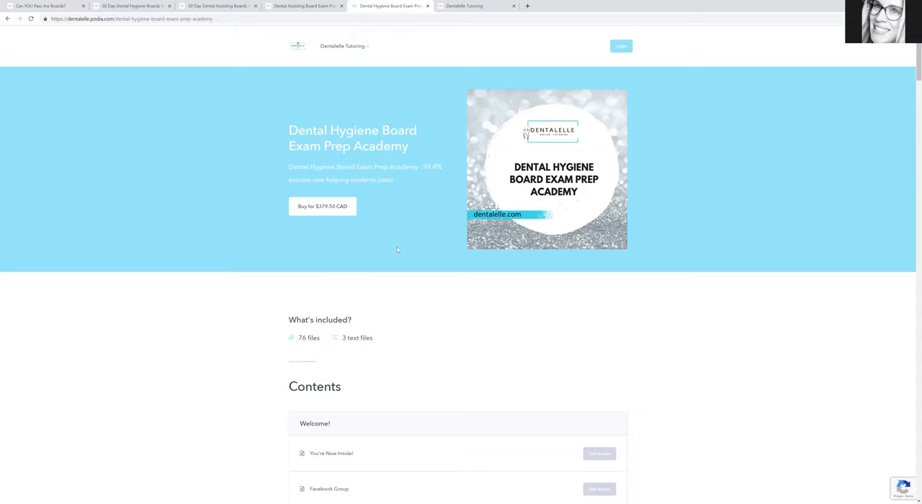
{"action": "mouse_move", "coordinate": [388, 268]}
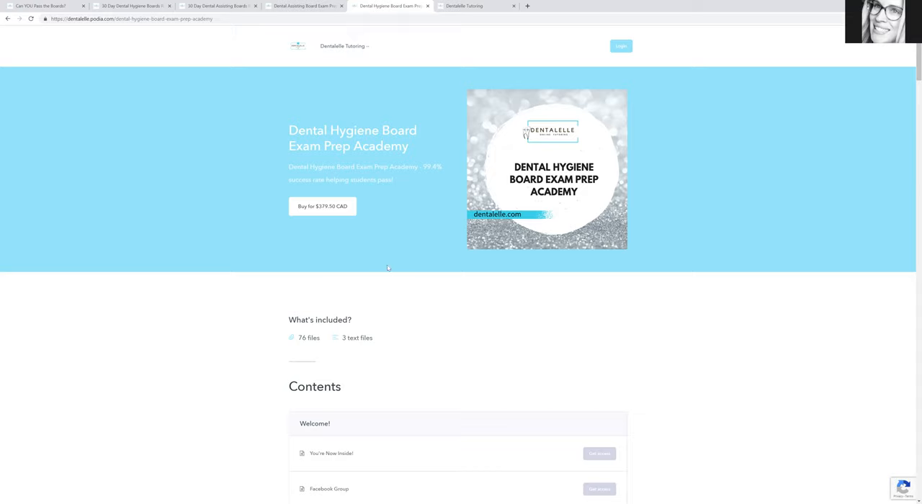
{"action": "scroll", "scroll_direction": "down", "scroll_amount": 3}
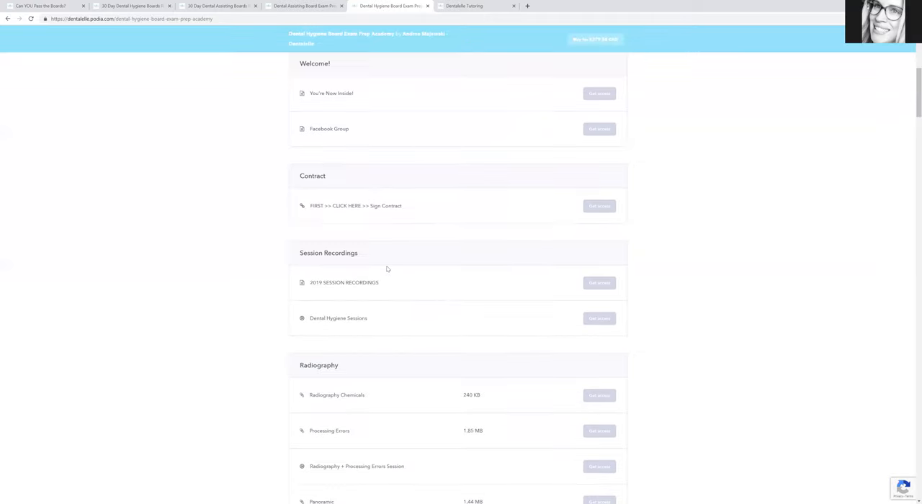
{"action": "scroll", "scroll_direction": "down", "scroll_amount": 3}
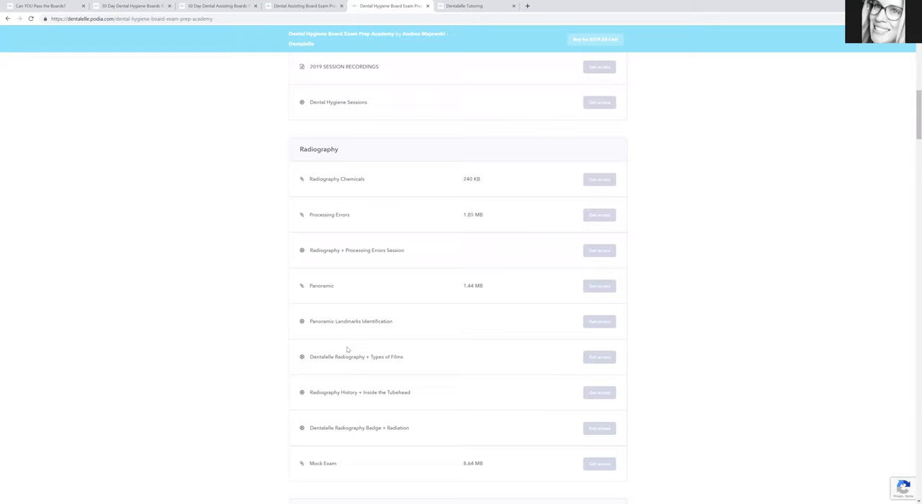
{"action": "scroll", "scroll_direction": "down", "scroll_amount": 3}
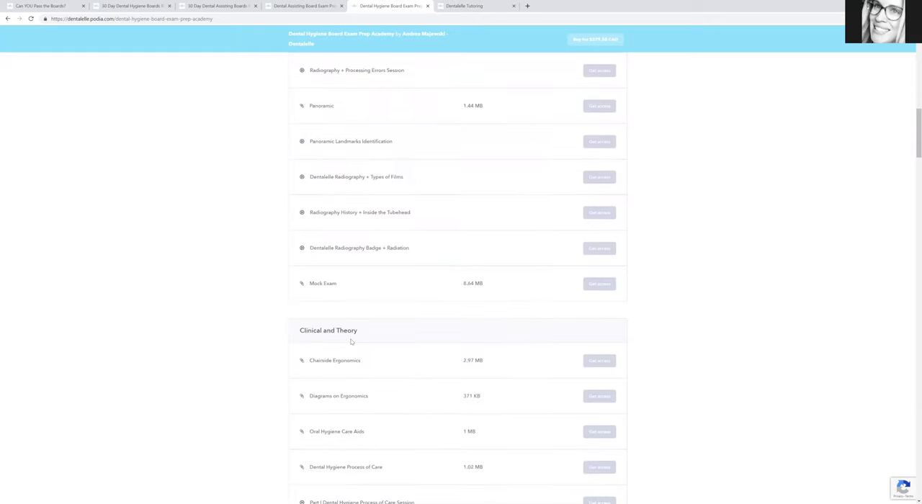
{"action": "scroll", "scroll_direction": "down", "scroll_amount": 3}
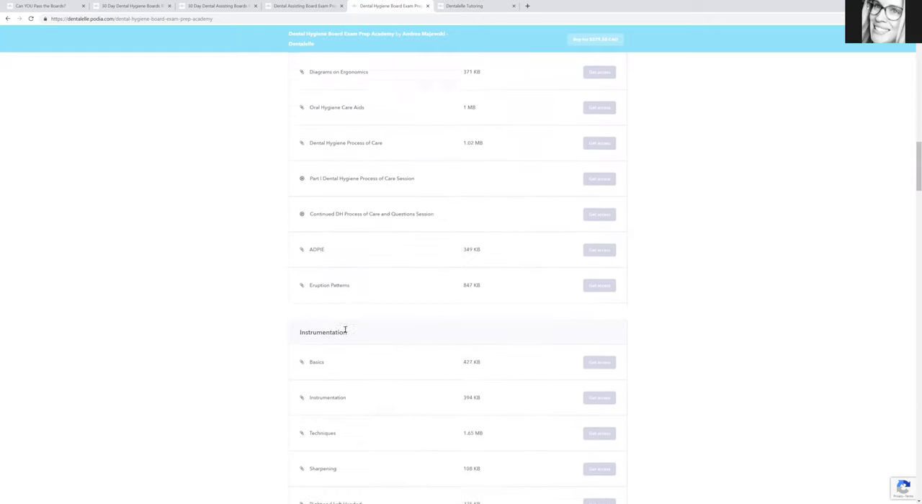
{"action": "scroll", "scroll_direction": "down", "scroll_amount": 3}
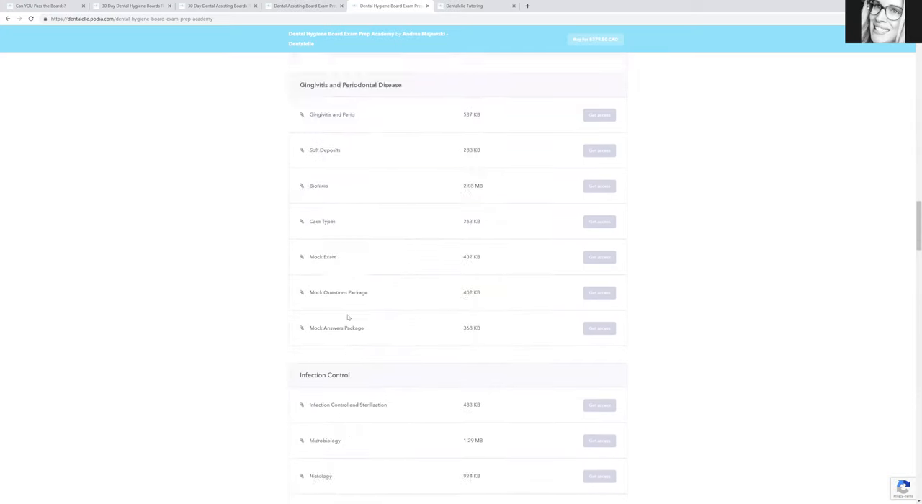
{"action": "scroll", "scroll_direction": "down", "scroll_amount": 3}
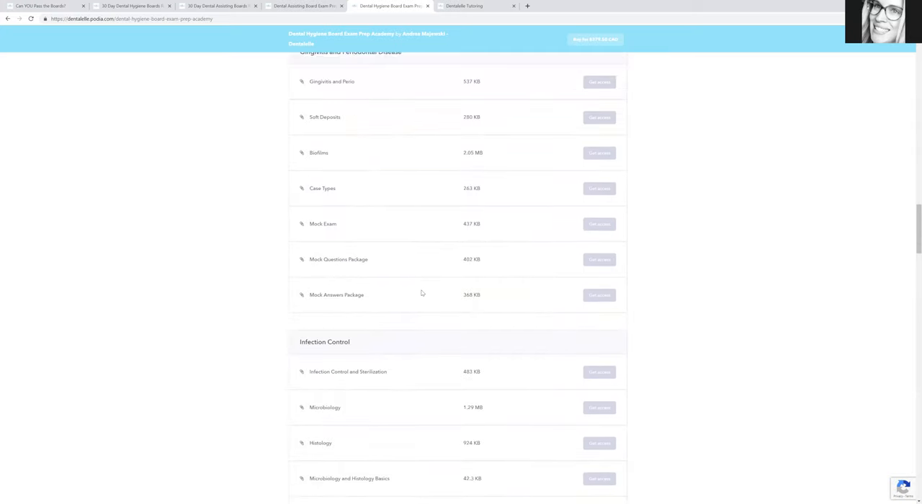
{"action": "scroll", "scroll_direction": "up", "scroll_amount": 3}
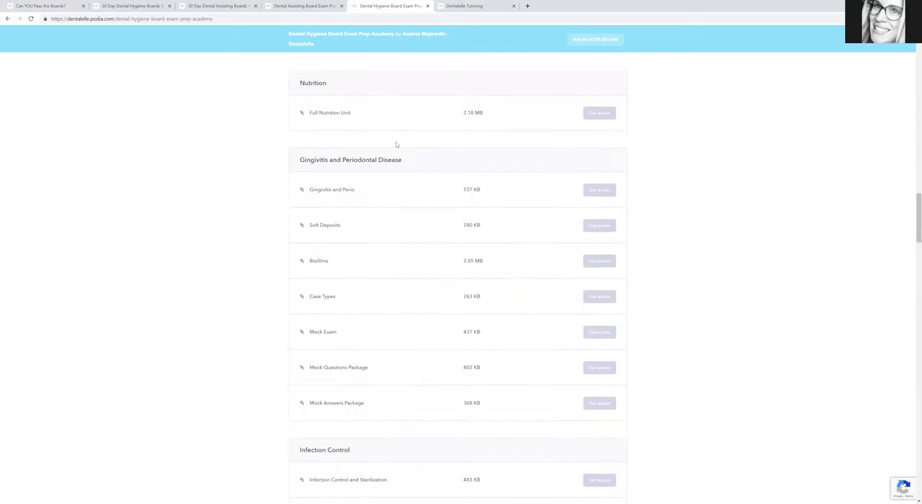
{"action": "scroll", "scroll_direction": "down", "scroll_amount": 3}
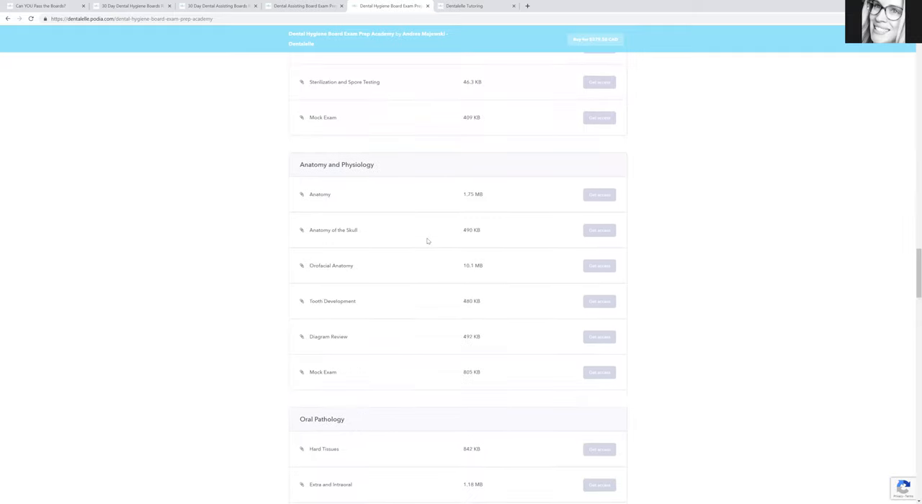
{"action": "scroll", "scroll_direction": "down", "scroll_amount": 3}
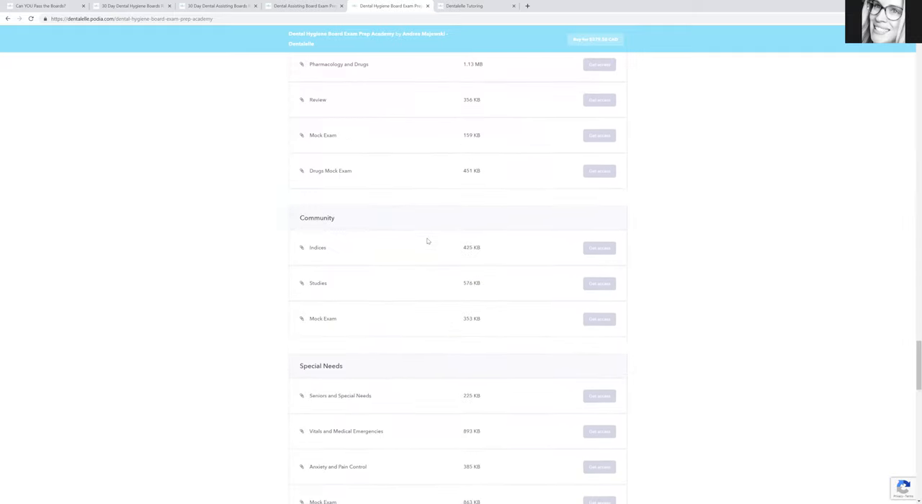
{"action": "scroll", "scroll_direction": "down", "scroll_amount": 3}
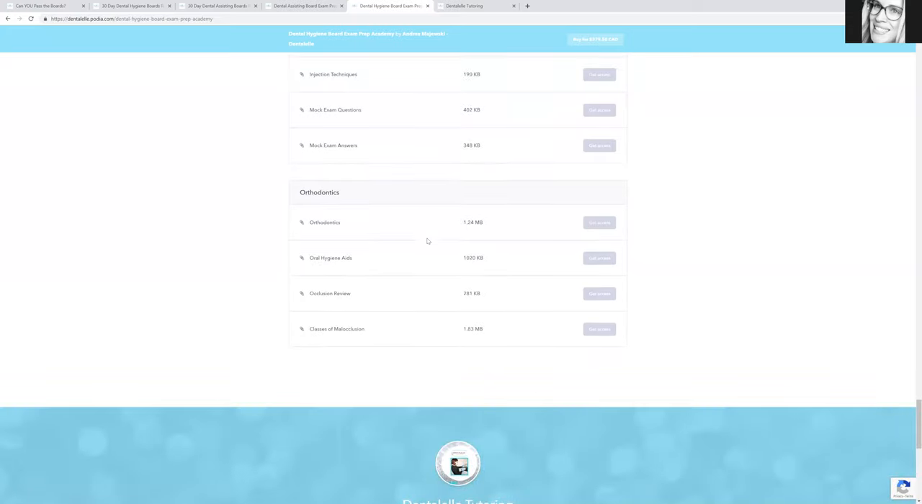
{"action": "scroll", "scroll_direction": "down", "scroll_amount": 3}
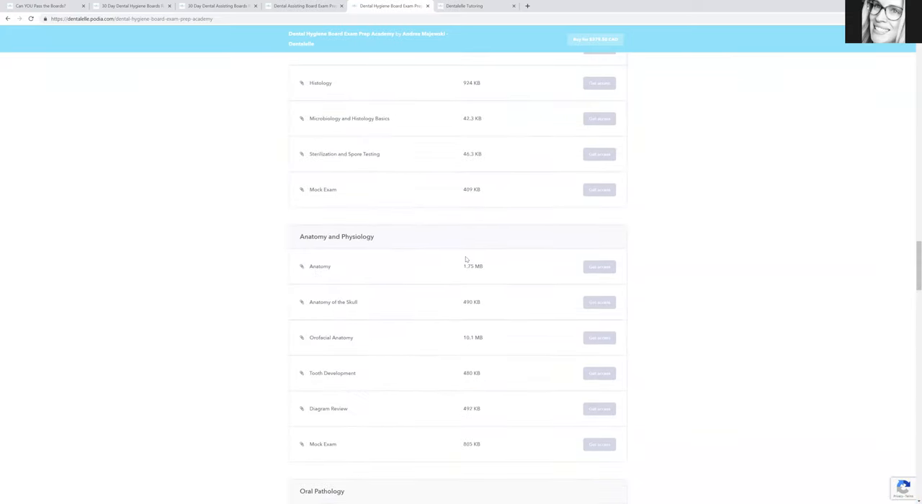
{"action": "scroll", "scroll_direction": "up", "scroll_amount": 3}
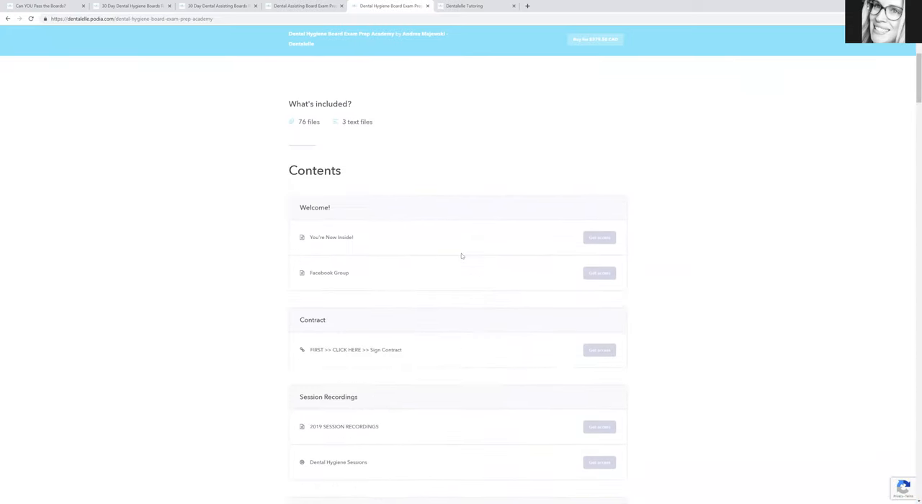
{"action": "scroll", "scroll_direction": "up", "scroll_amount": 3}
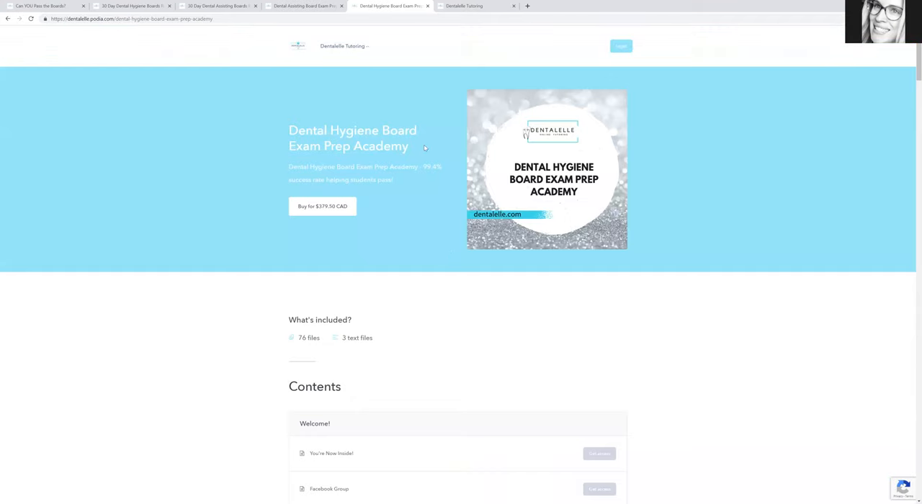
{"action": "mouse_move", "coordinate": [420, 162]}
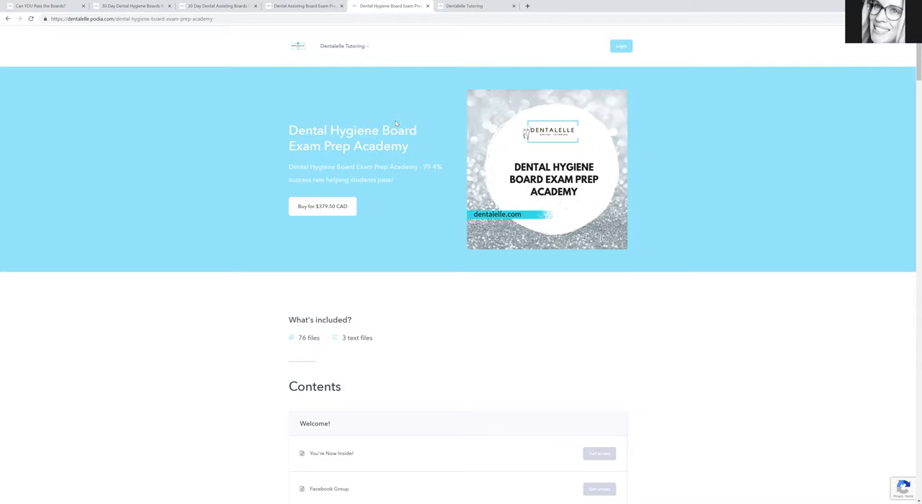
{"action": "mouse_move", "coordinate": [390, 117]}
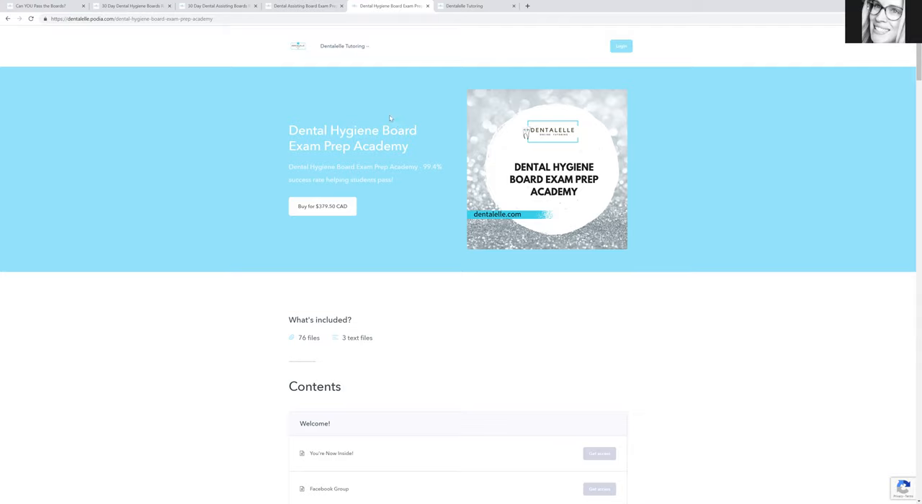
{"action": "mouse_move", "coordinate": [131, 46]}
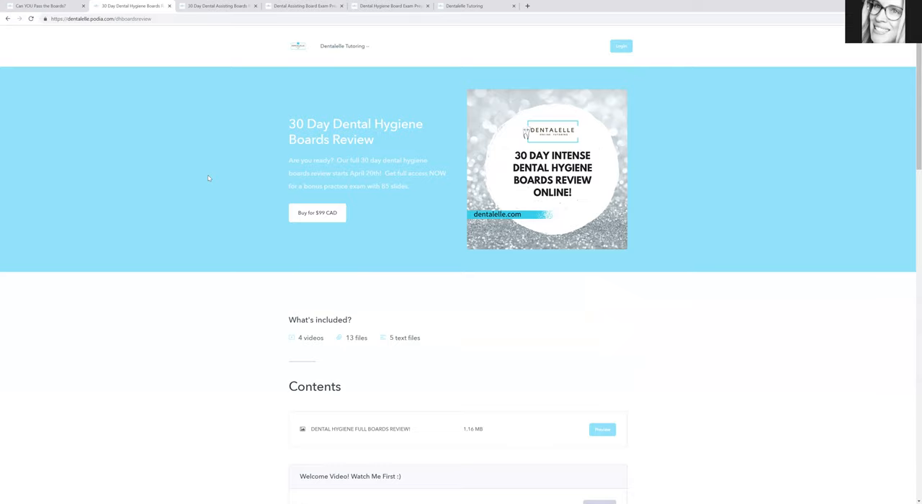
{"action": "mouse_move", "coordinate": [222, 242]}
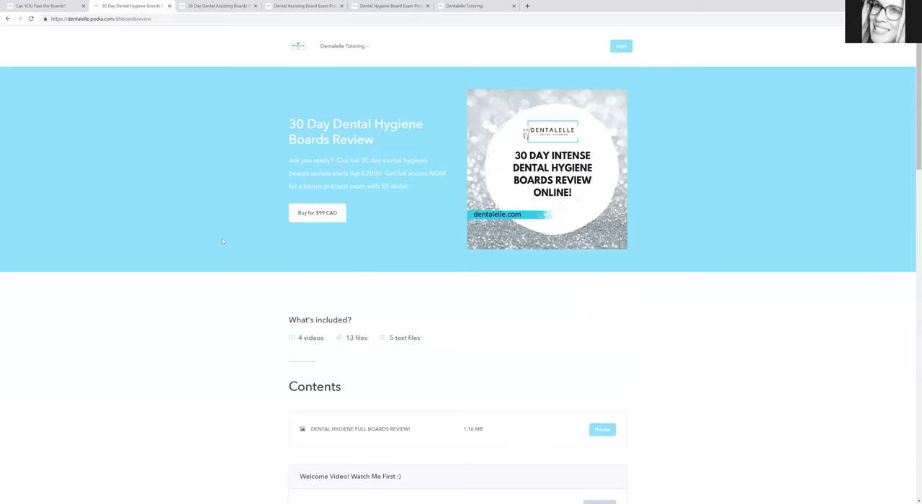
Scroll to the review's contents, starting with the Welcome Video and Anatomy sections.
{"action": "scroll", "scroll_direction": "down", "scroll_amount": 3}
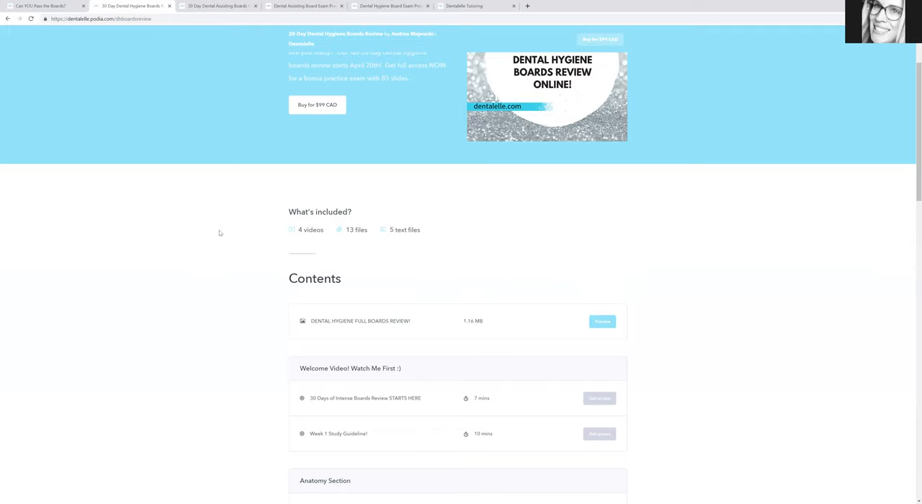
{"action": "mouse_move", "coordinate": [217, 231]}
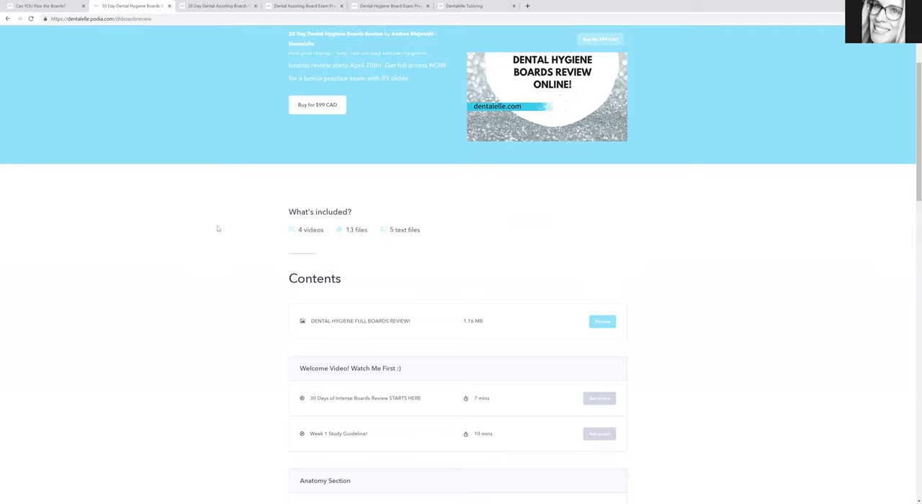
{"action": "scroll", "scroll_direction": "down", "scroll_amount": 3}
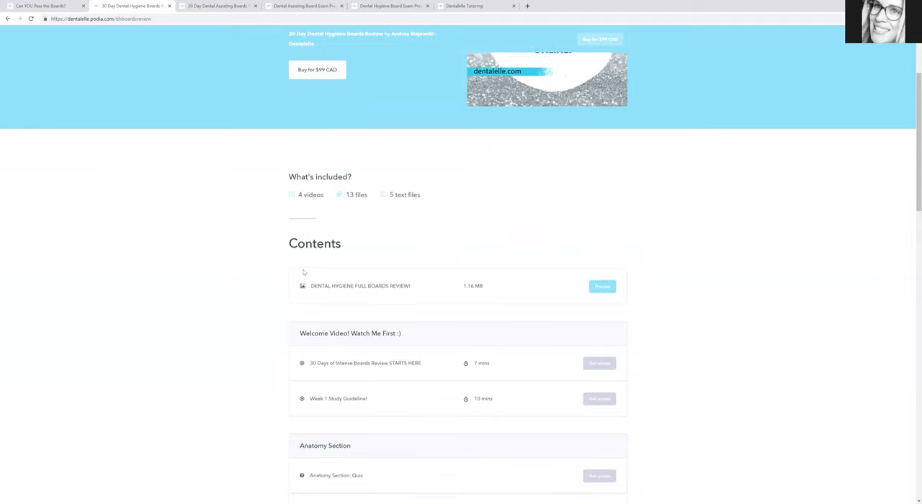
{"action": "scroll", "scroll_direction": "down", "scroll_amount": 3}
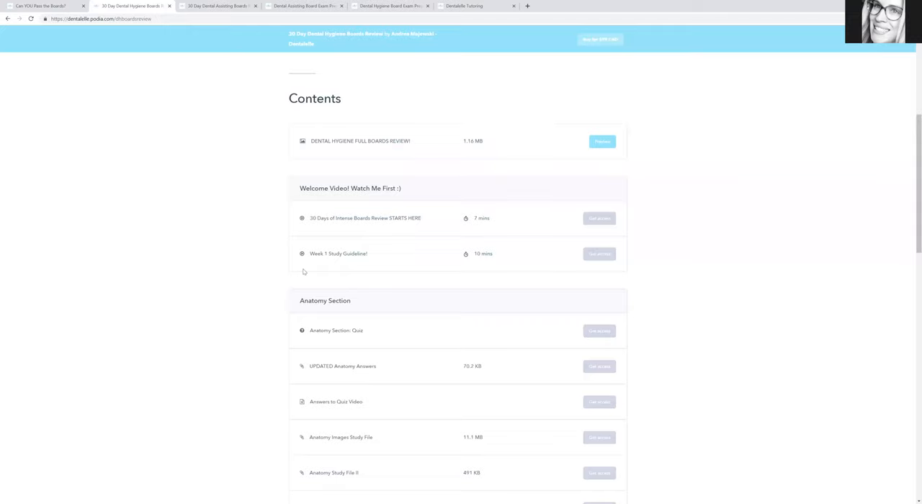
{"action": "scroll", "scroll_direction": "down", "scroll_amount": 3}
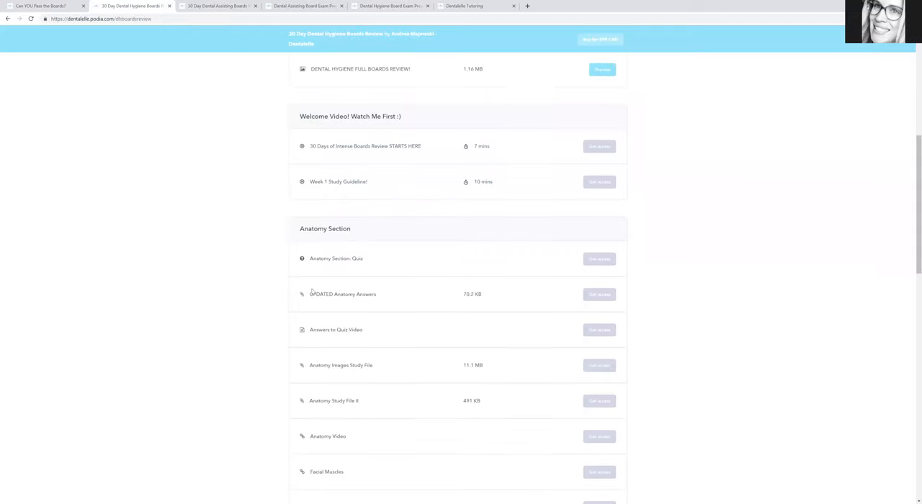
{"action": "scroll", "scroll_direction": "down", "scroll_amount": 3}
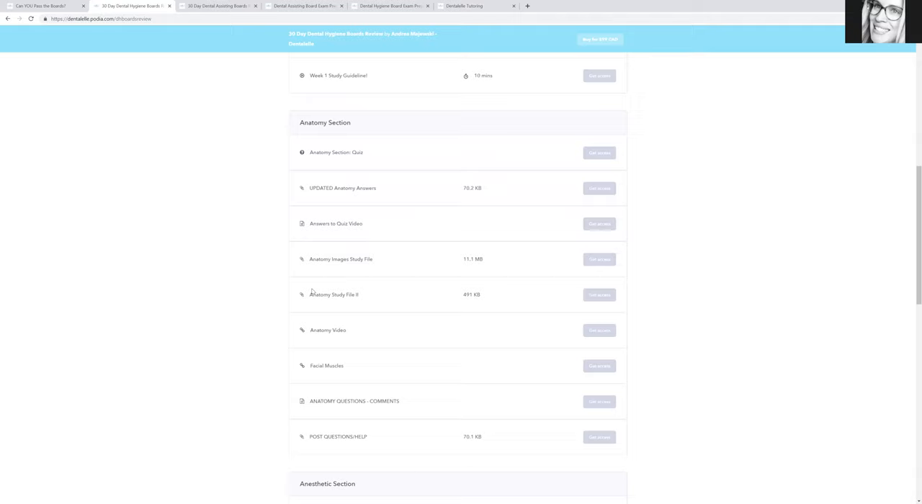
{"action": "scroll", "scroll_direction": "down", "scroll_amount": 3}
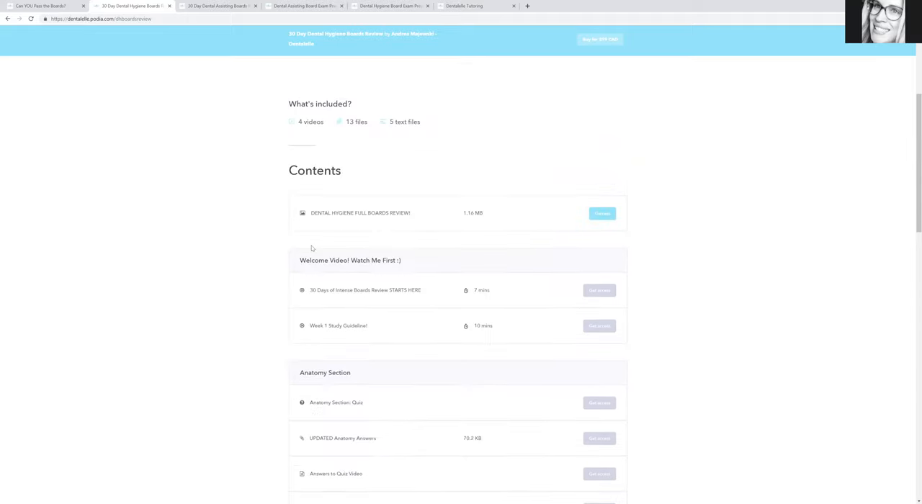
{"action": "scroll", "scroll_direction": "up", "scroll_amount": 3}
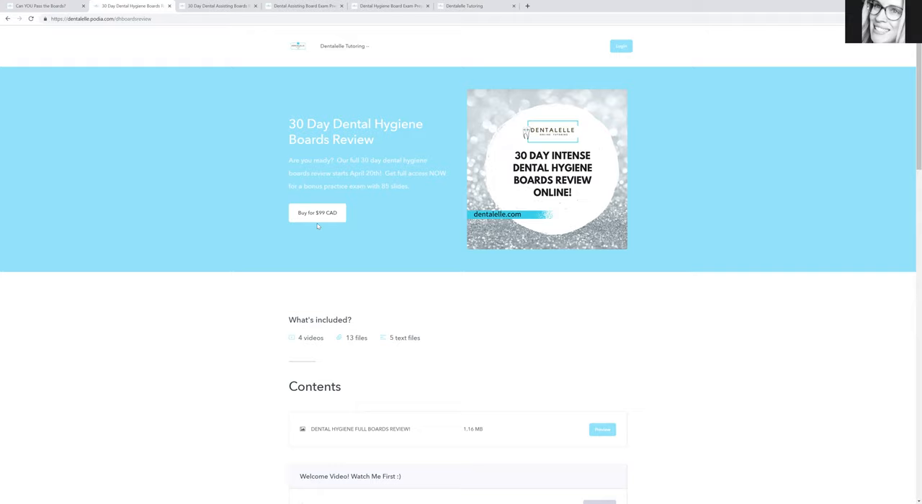
{"action": "scroll", "scroll_direction": "down", "scroll_amount": 3}
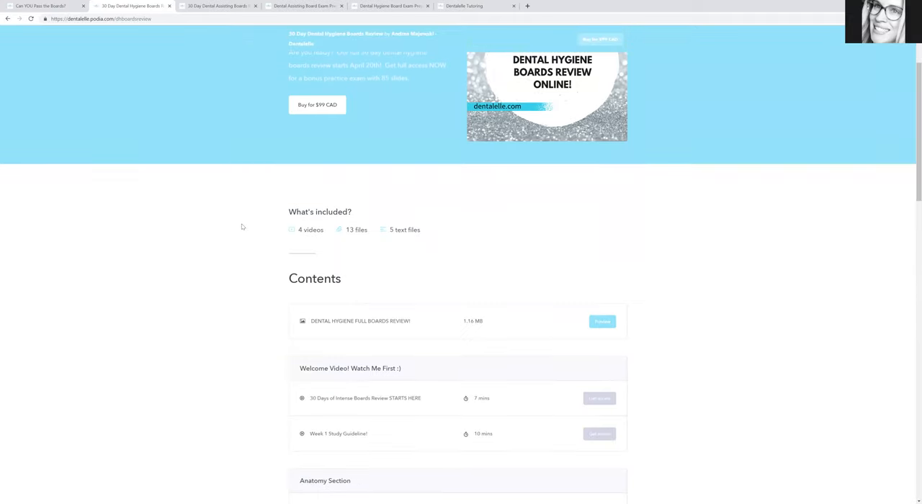
{"action": "scroll", "scroll_direction": "down", "scroll_amount": 3}
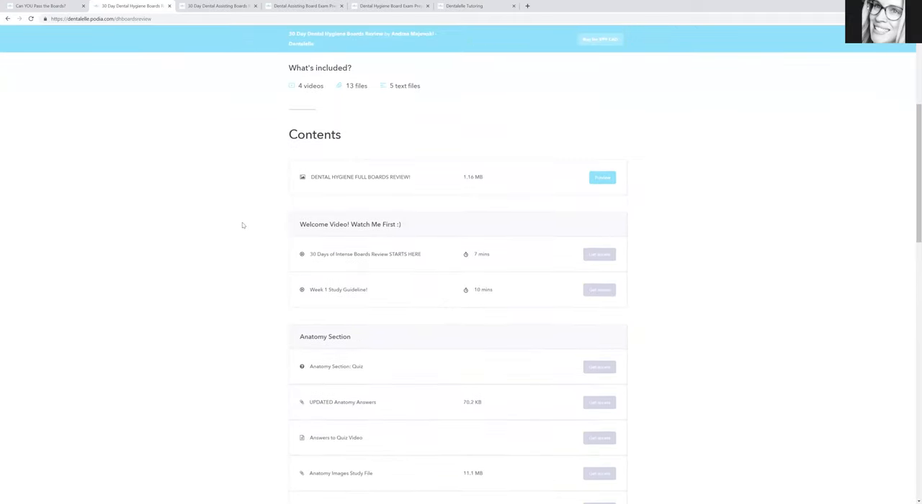
{"action": "scroll", "scroll_direction": "down", "scroll_amount": 3}
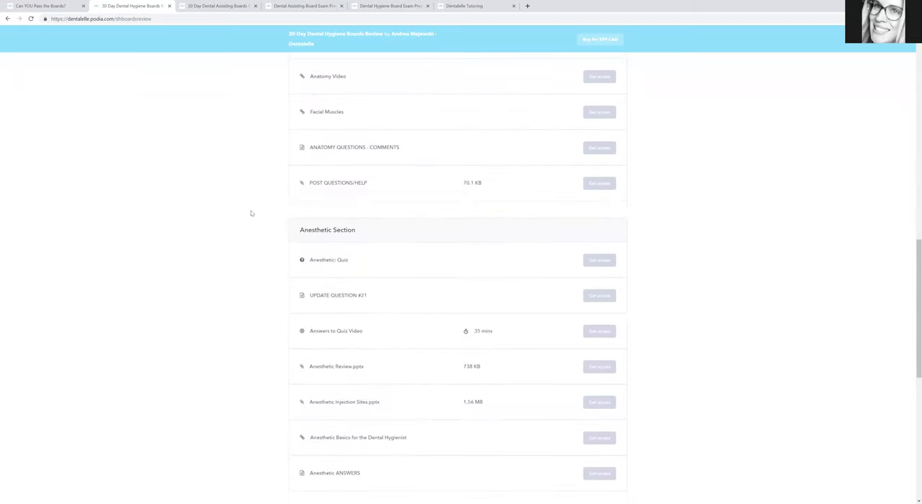
{"action": "scroll", "scroll_direction": "down", "scroll_amount": 3}
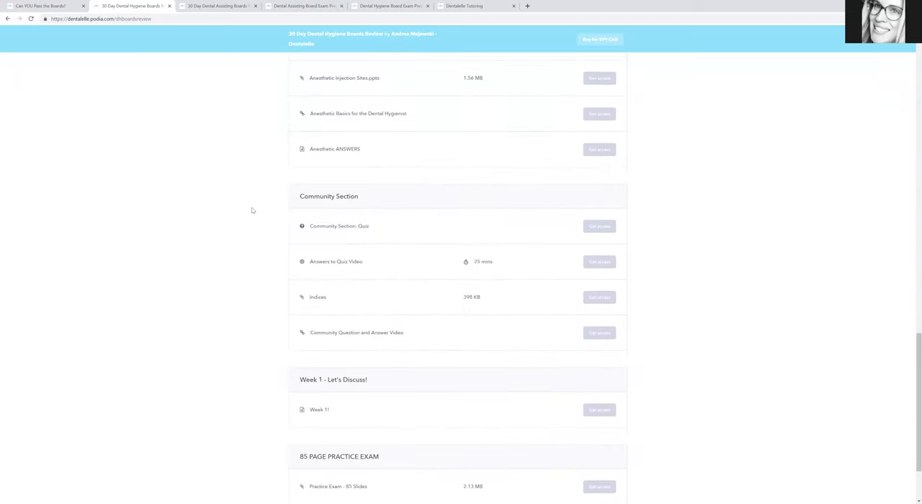
{"action": "scroll", "scroll_direction": "down", "scroll_amount": 3}
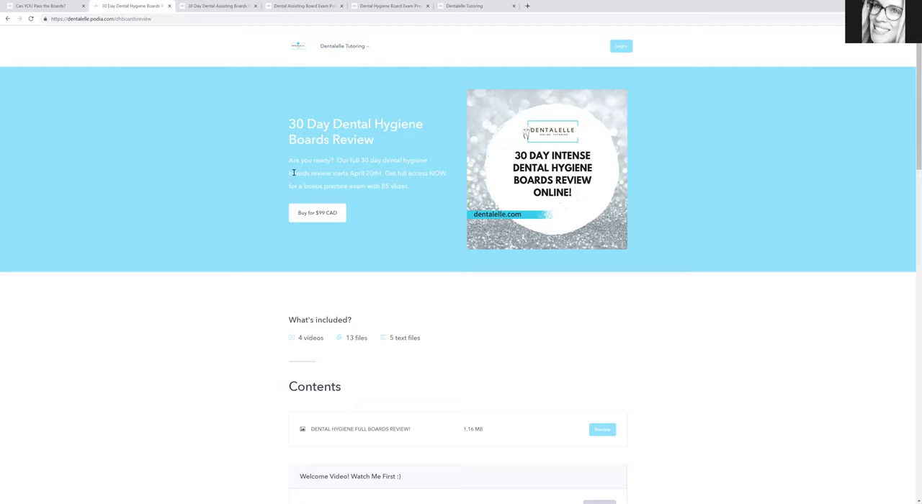
{"action": "mouse_move", "coordinate": [297, 175]}
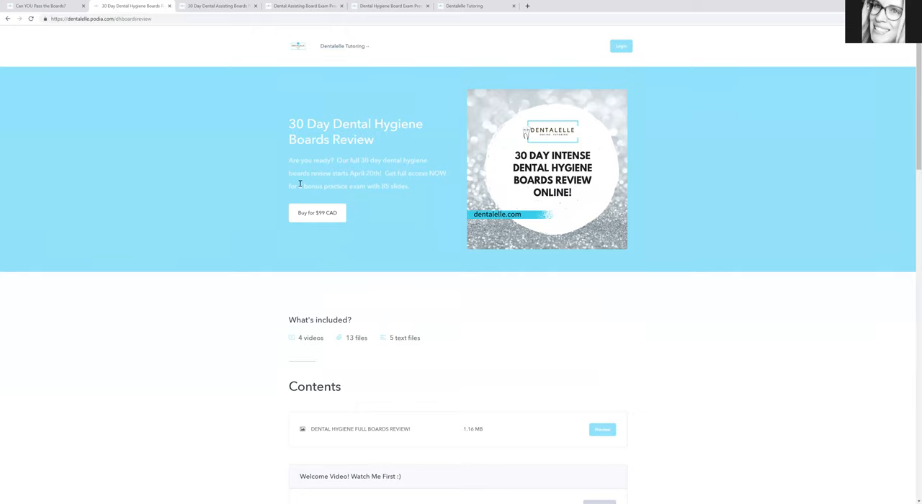
{"action": "mouse_move", "coordinate": [302, 216]}
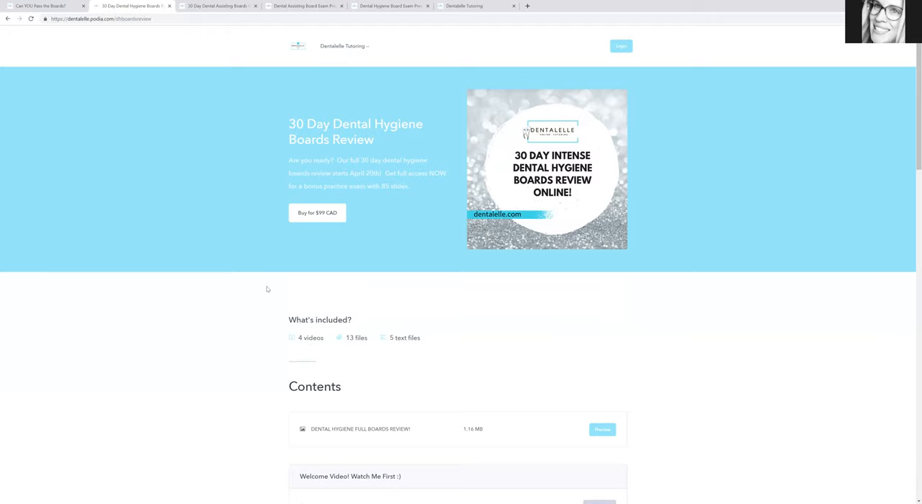
{"action": "mouse_move", "coordinate": [271, 288]}
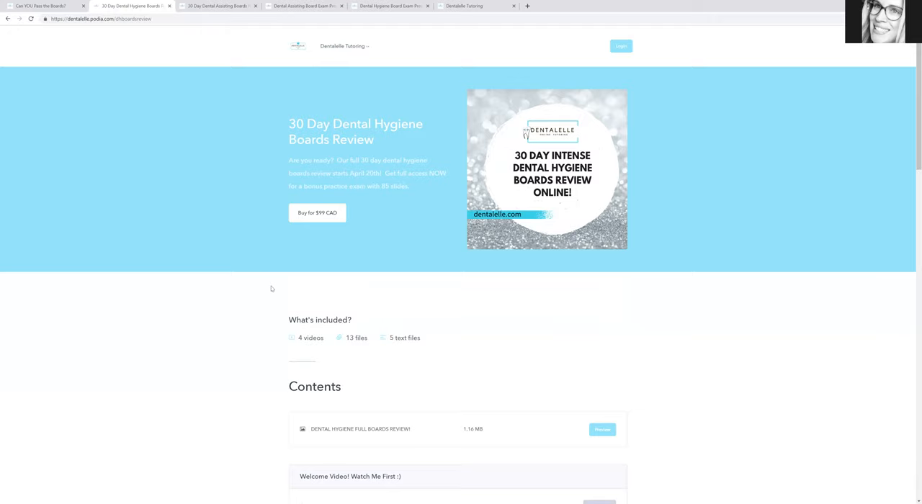
{"action": "mouse_move", "coordinate": [268, 284]}
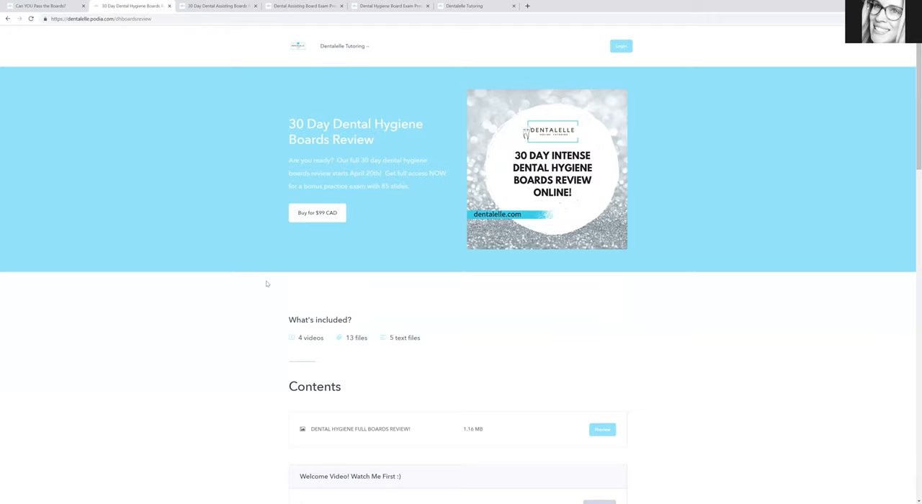
{"action": "mouse_move", "coordinate": [224, 132]}
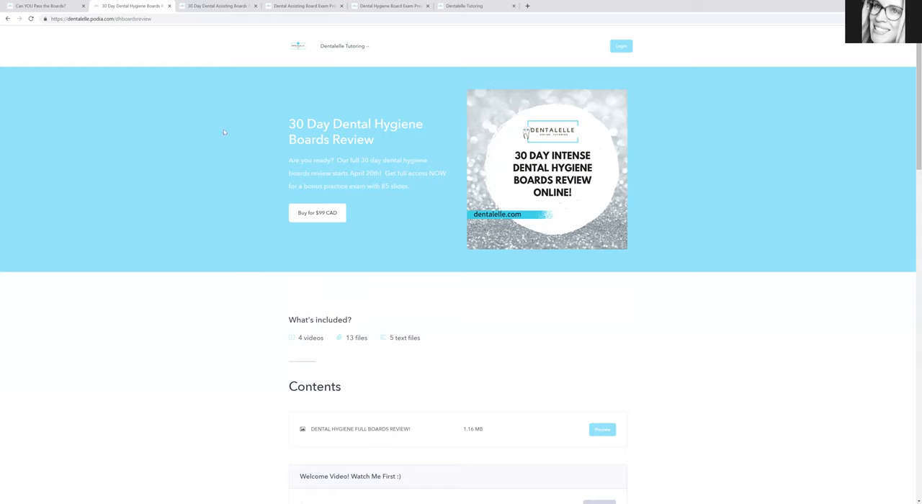
{"action": "mouse_move", "coordinate": [467, 75]}
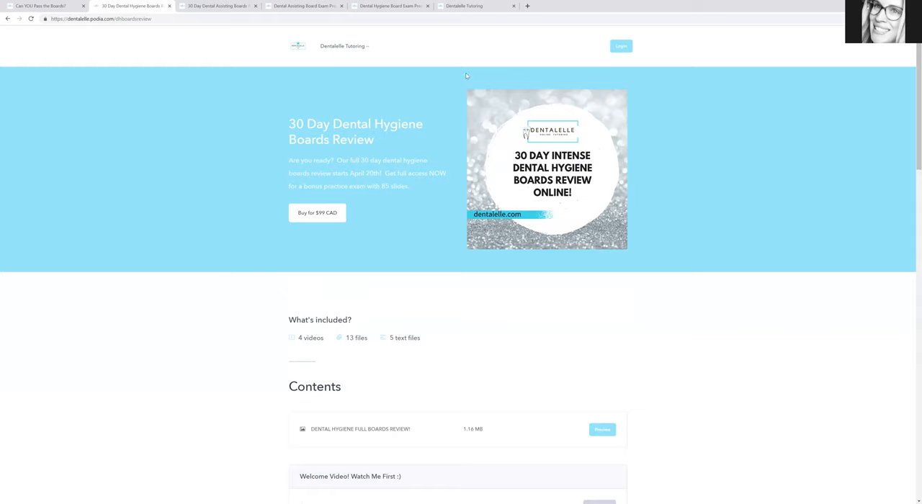
{"action": "mouse_move", "coordinate": [427, 69]}
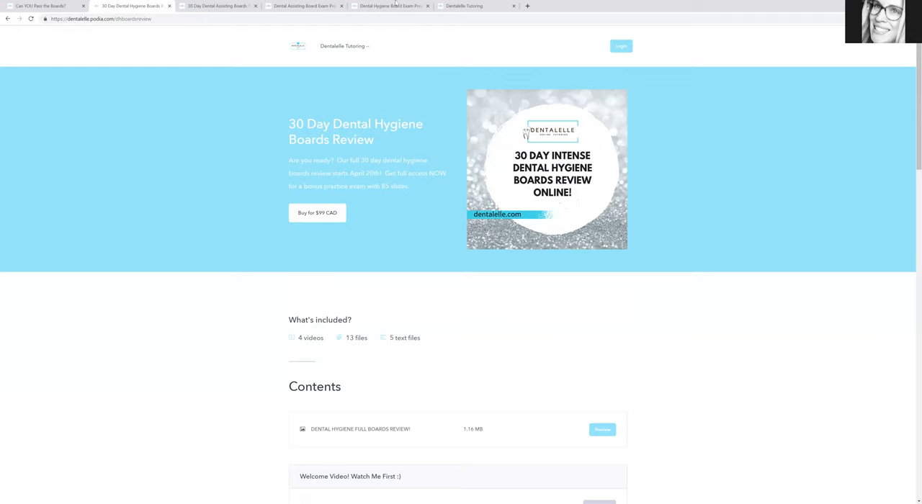
Briefly revisit the $379.50 Academy tab, then return to the $99 hygiene review page.
{"action": "left_click", "coordinate": [391, 6]}
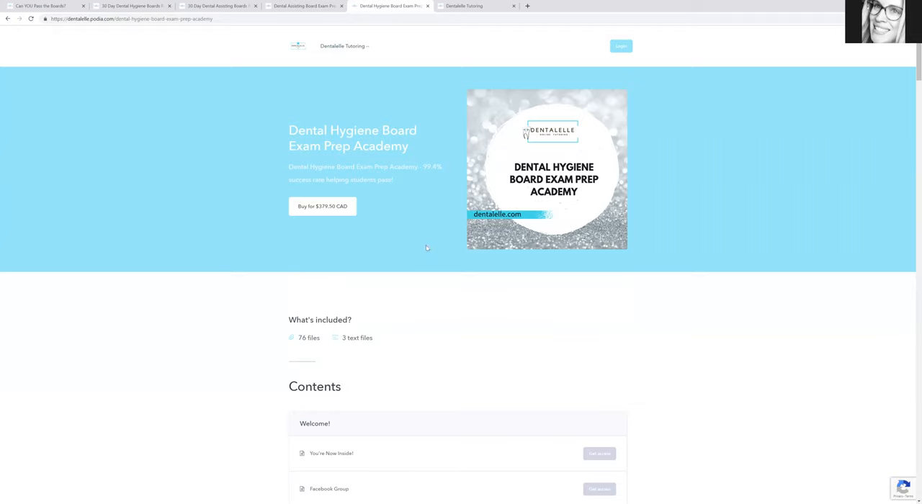
{"action": "mouse_move", "coordinate": [133, 6]}
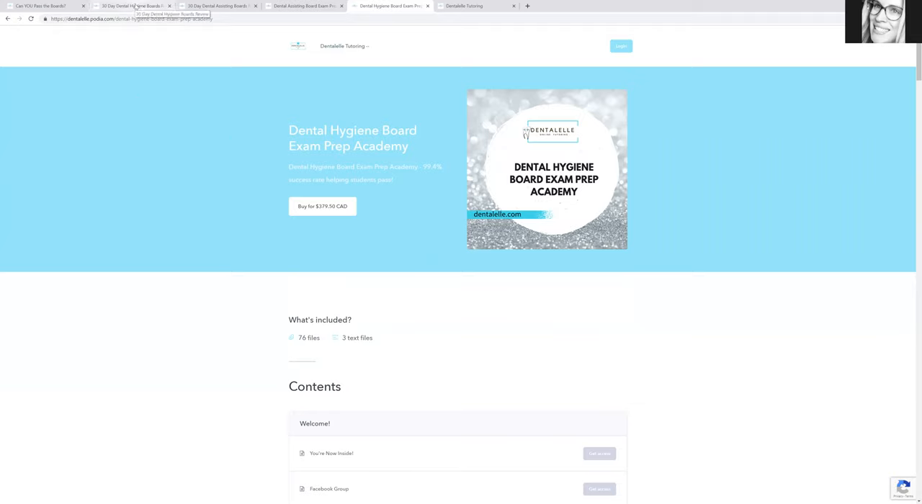
{"action": "left_click", "coordinate": [133, 5]}
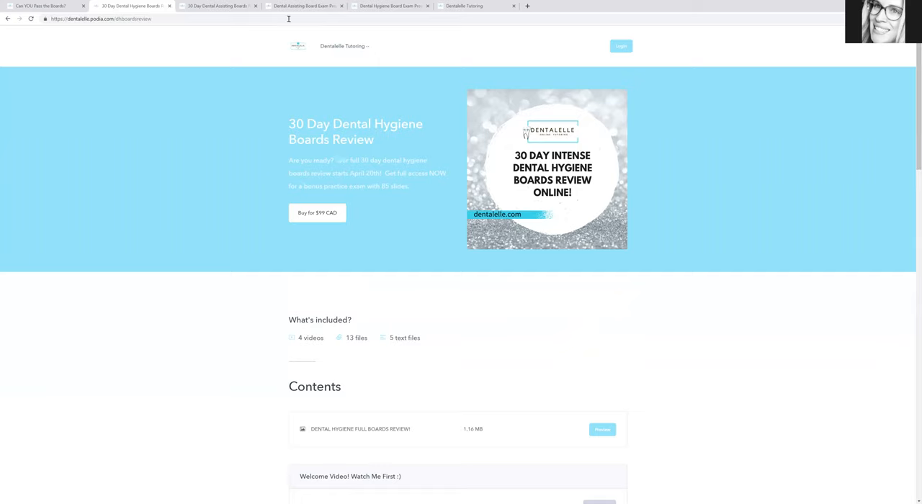
Browse the $379 CAD Dental Assisting Academy page's contents list and return to its top.
{"action": "left_click", "coordinate": [303, 5]}
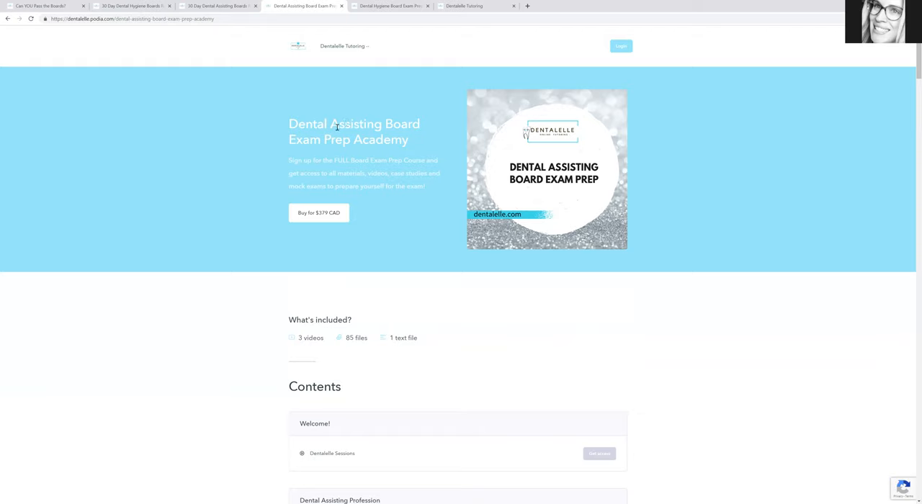
{"action": "mouse_move", "coordinate": [373, 233]}
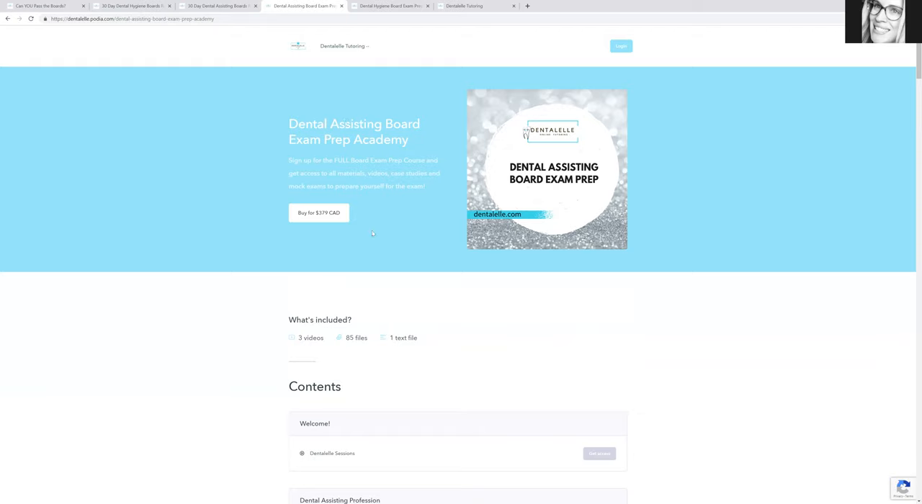
{"action": "mouse_move", "coordinate": [437, 308]}
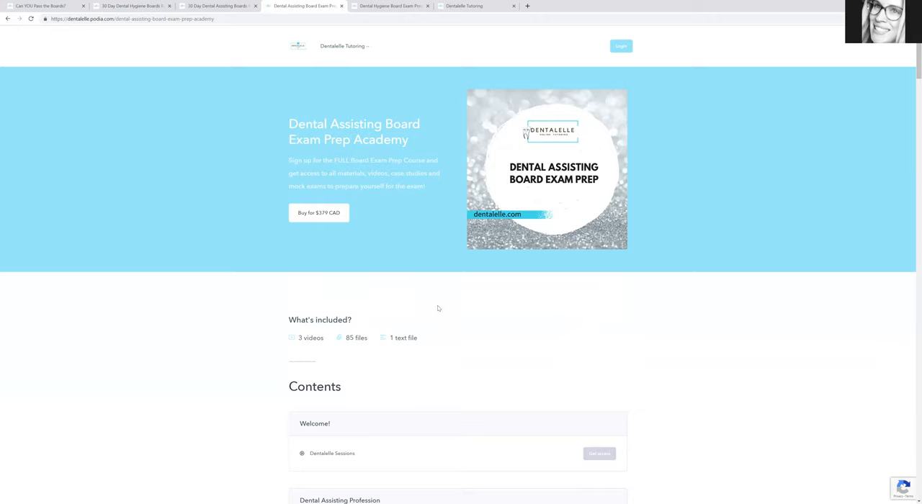
{"action": "mouse_move", "coordinate": [426, 310]}
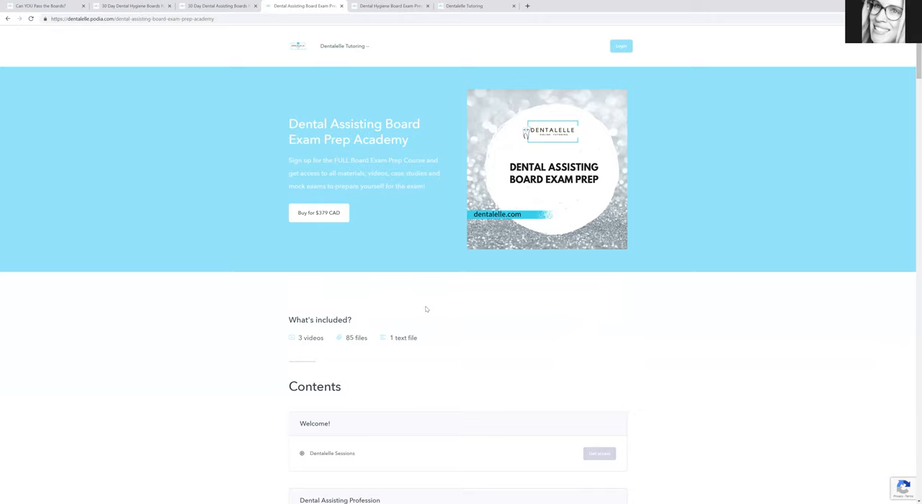
{"action": "scroll", "scroll_direction": "down", "scroll_amount": 3}
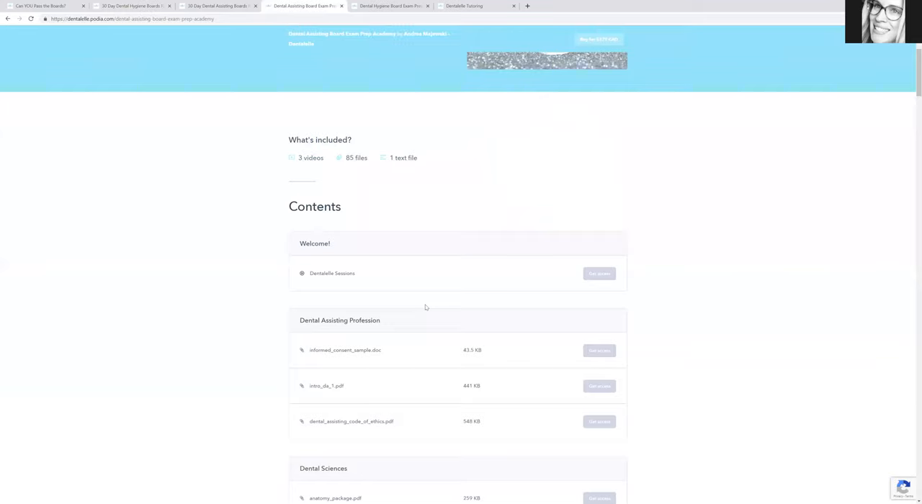
{"action": "scroll", "scroll_direction": "down", "scroll_amount": 3}
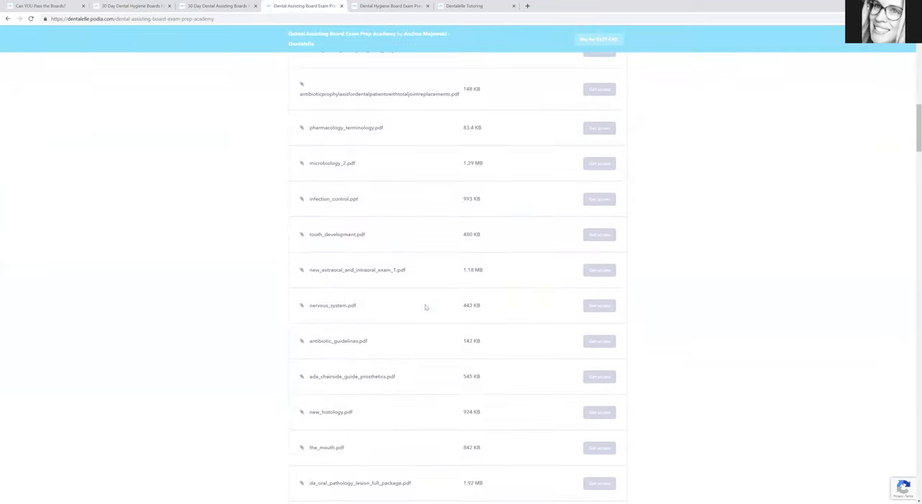
{"action": "scroll", "scroll_direction": "down", "scroll_amount": 3}
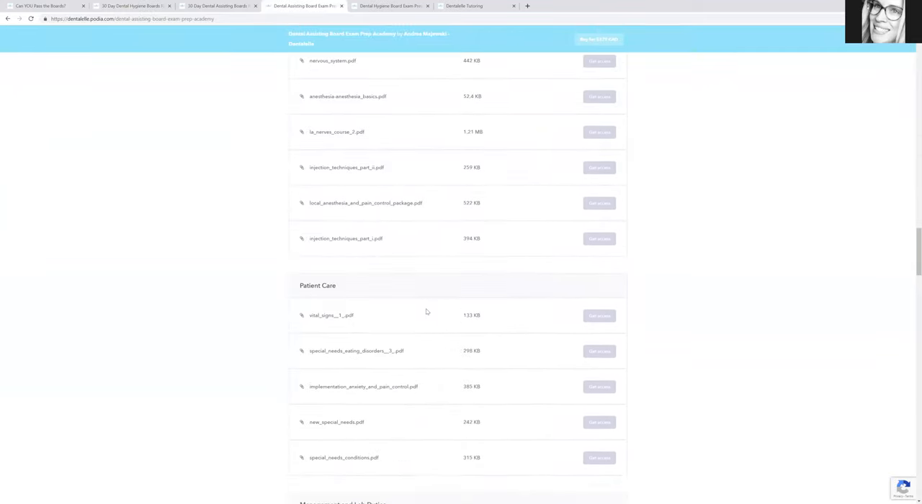
{"action": "scroll", "scroll_direction": "down", "scroll_amount": 3}
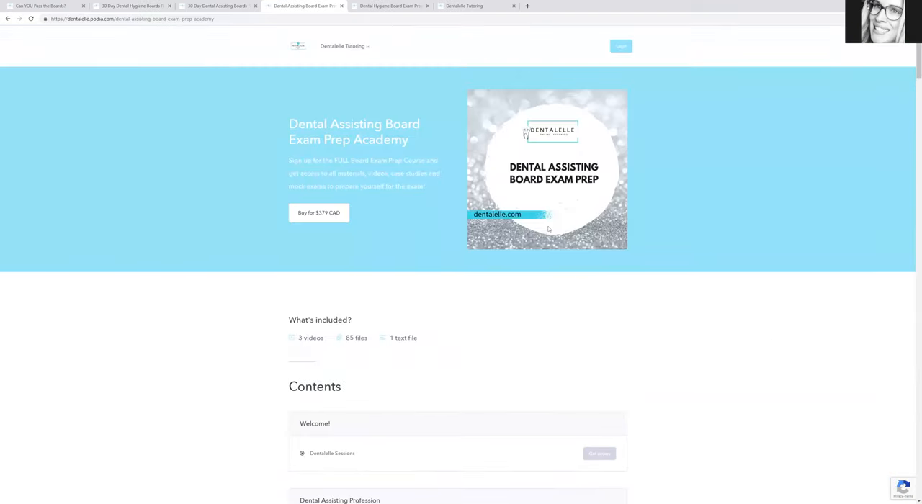
{"action": "mouse_move", "coordinate": [372, 259]}
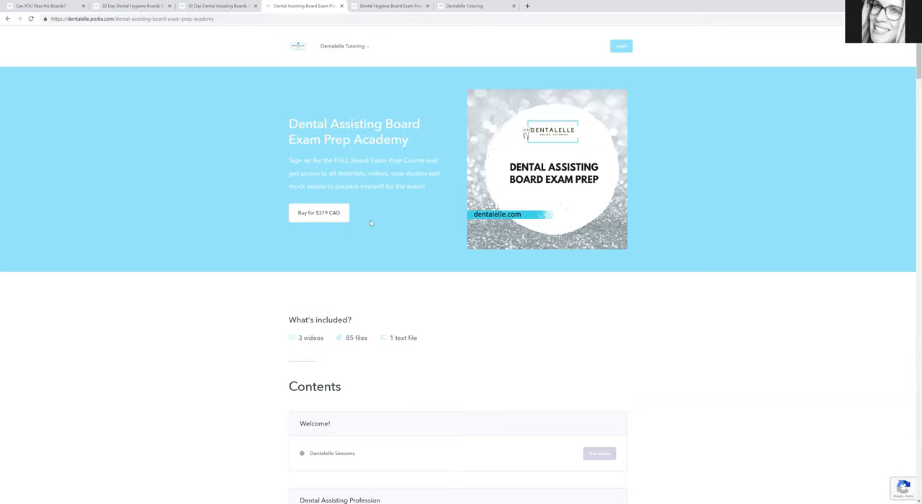
Browse the $99 CAD assisting review page down to its FAQs and back up.
{"action": "left_click", "coordinate": [216, 6]}
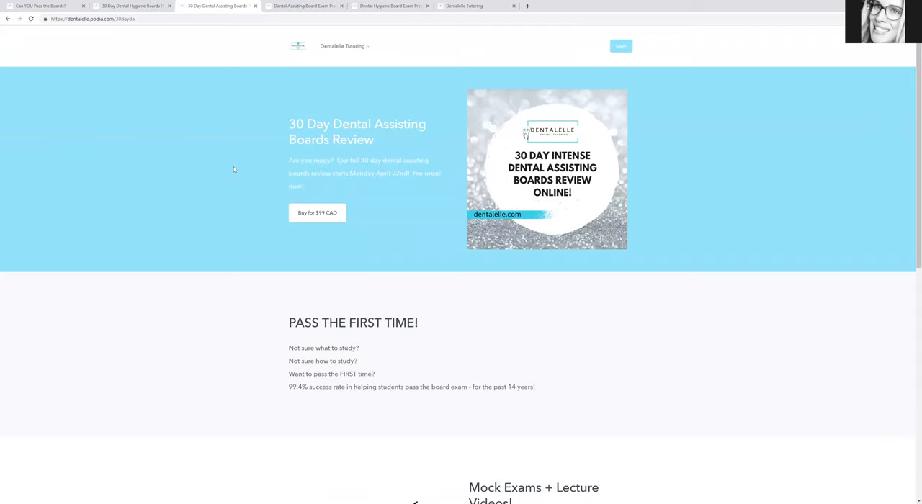
{"action": "scroll", "scroll_direction": "down", "scroll_amount": 3}
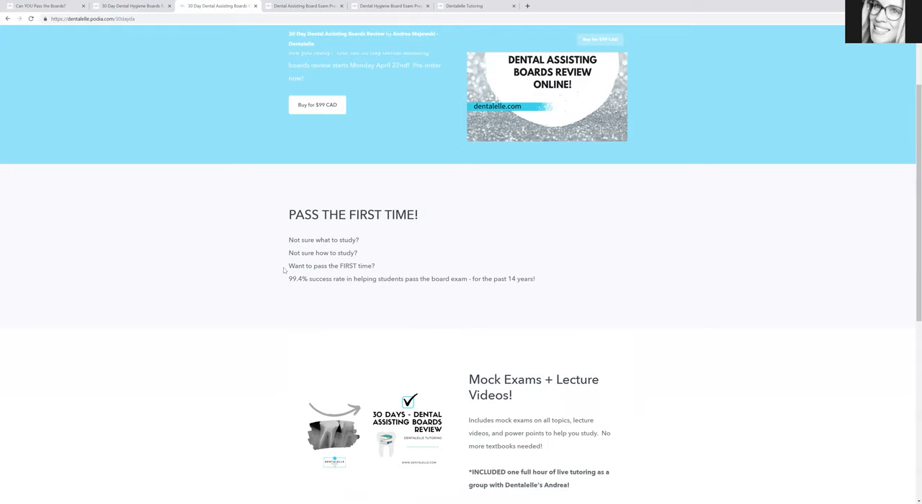
{"action": "mouse_move", "coordinate": [262, 262]}
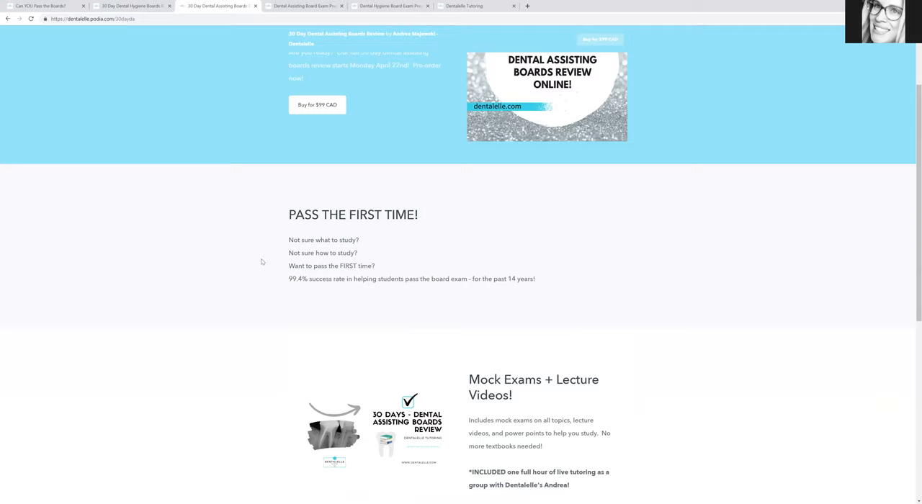
{"action": "scroll", "scroll_direction": "down", "scroll_amount": 3}
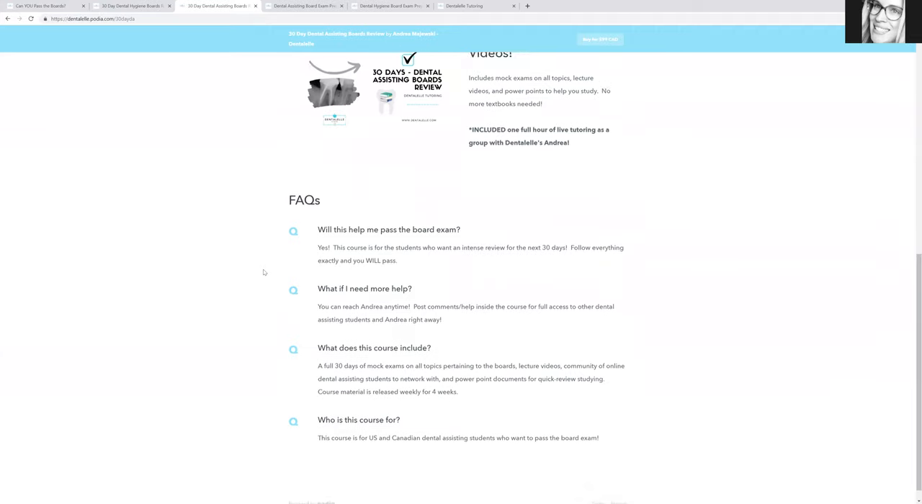
{"action": "scroll", "scroll_direction": "up", "scroll_amount": 3}
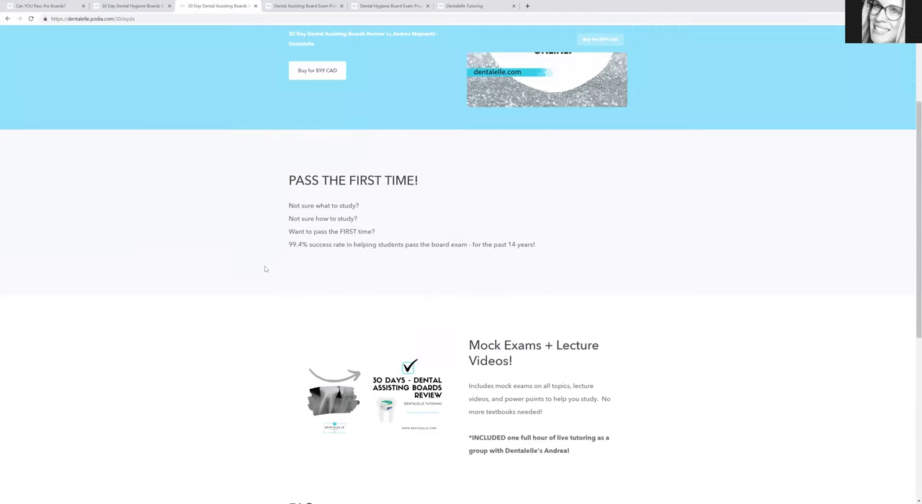
{"action": "scroll", "scroll_direction": "up", "scroll_amount": 3}
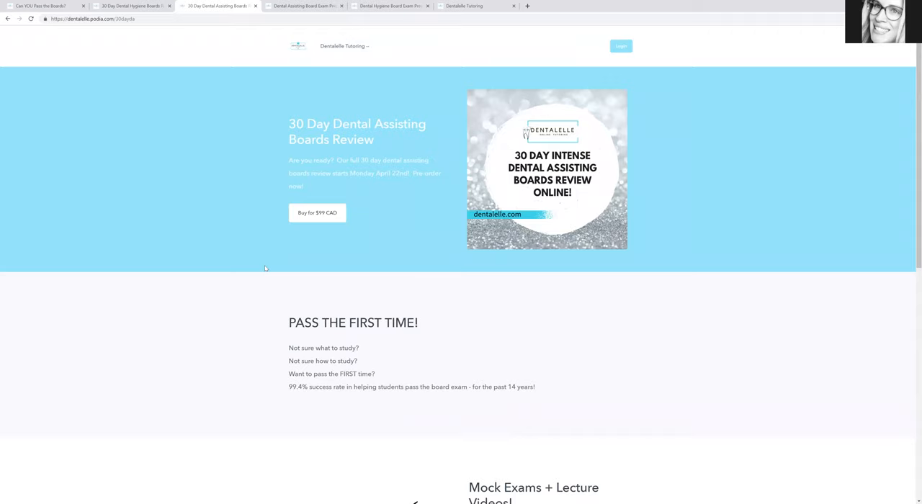
{"action": "mouse_move", "coordinate": [267, 260]}
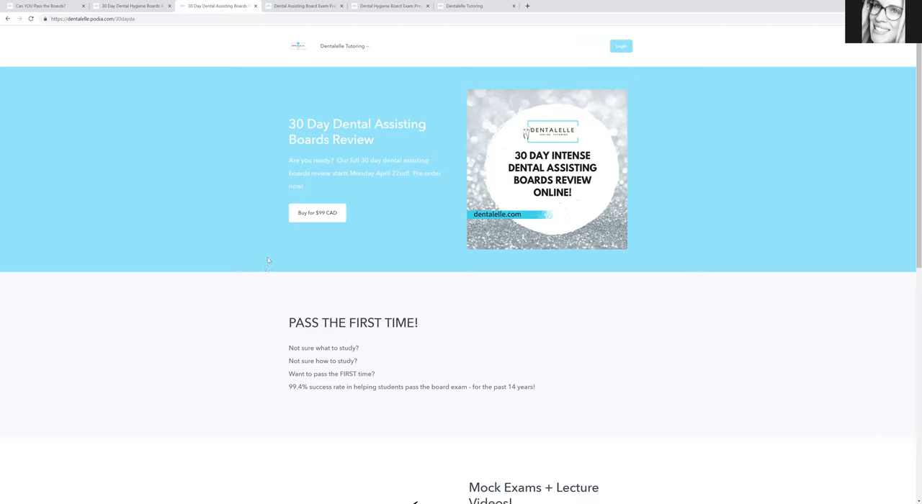
{"action": "mouse_move", "coordinate": [281, 222]}
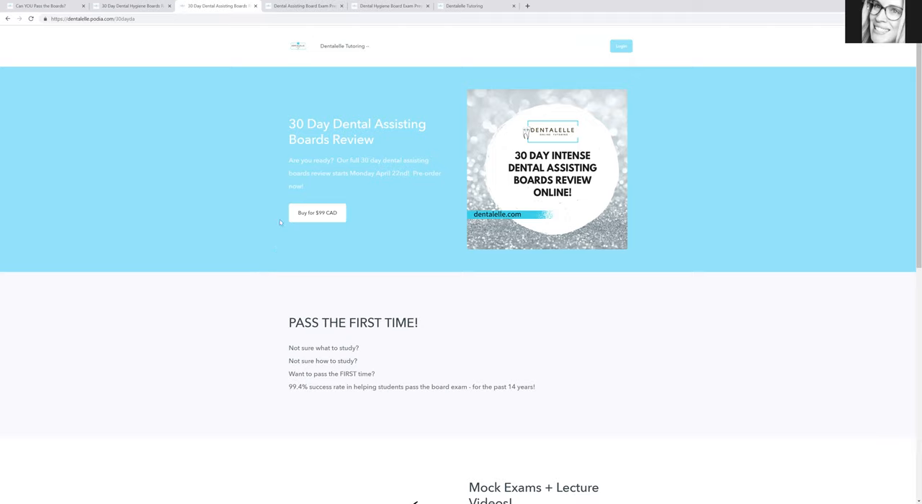
{"action": "mouse_move", "coordinate": [317, 211]}
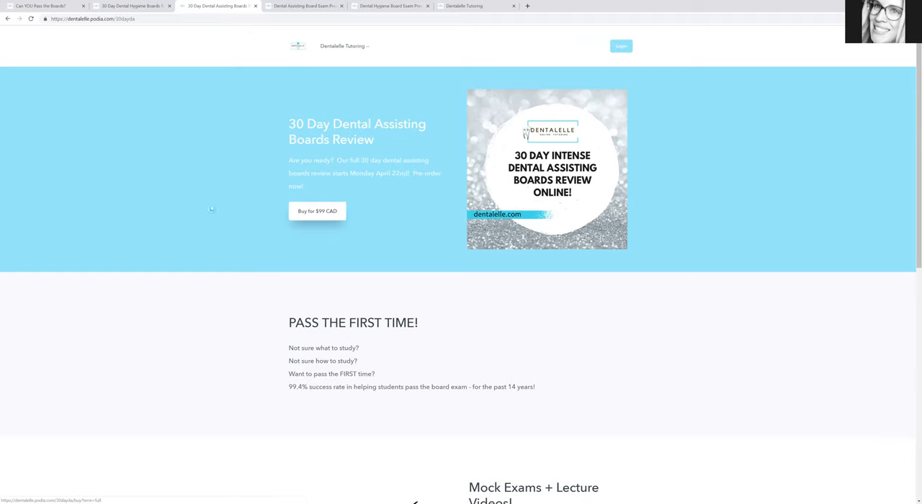
Highlight the assisting review title, then return to the $379.50 hygiene Academy page.
{"action": "left_click_drag", "start_coordinate": [288, 124], "coordinate": [372, 140]}
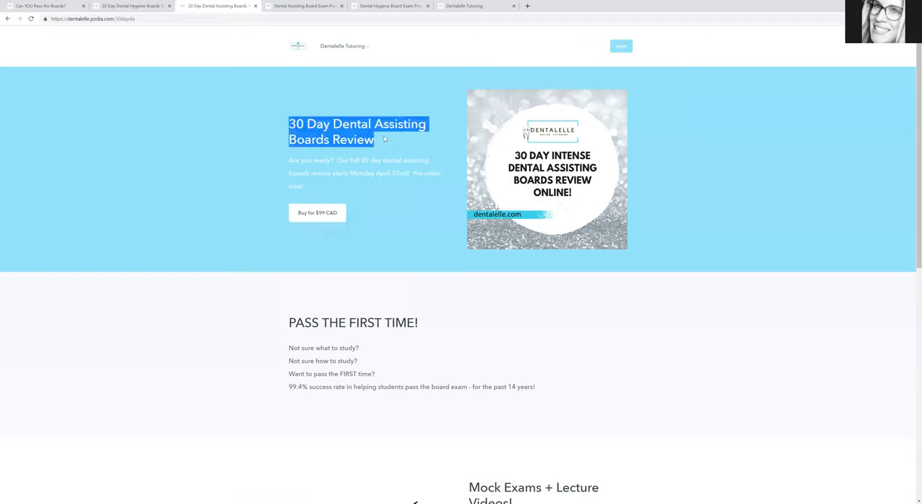
{"action": "mouse_move", "coordinate": [371, 203]}
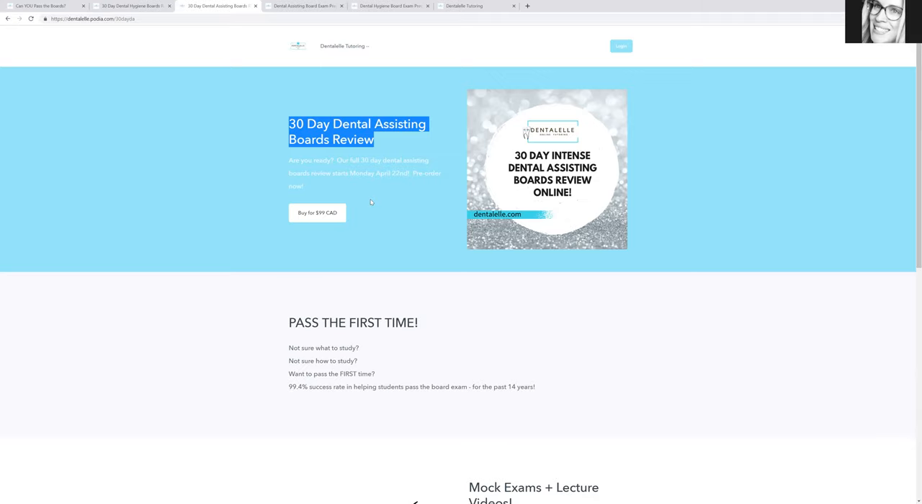
{"action": "mouse_move", "coordinate": [384, 102]}
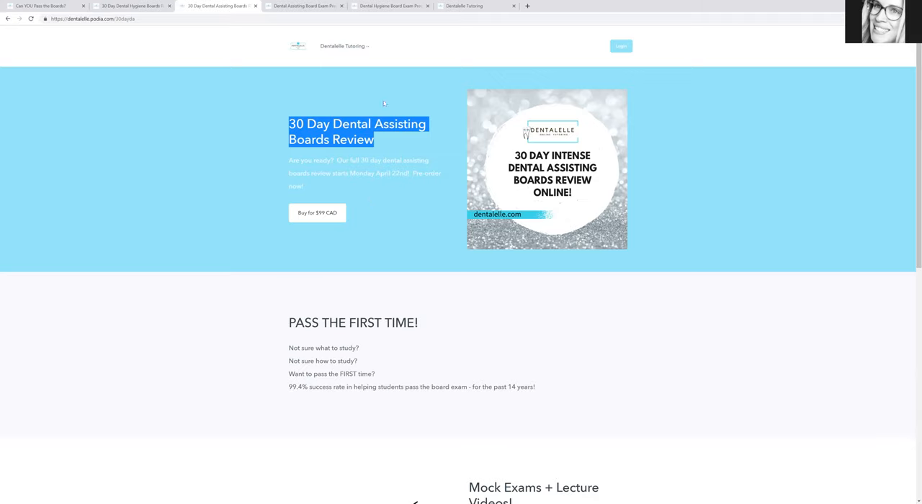
{"action": "left_click", "coordinate": [389, 6]}
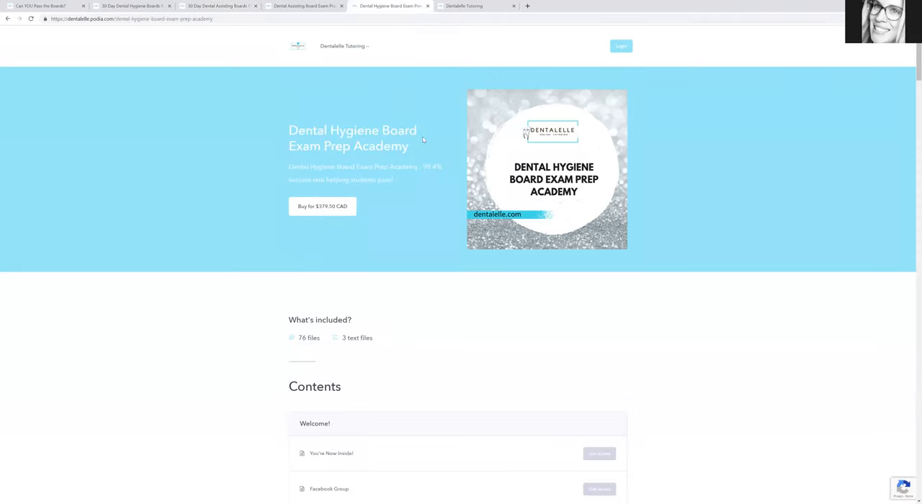
{"action": "mouse_move", "coordinate": [378, 178]}
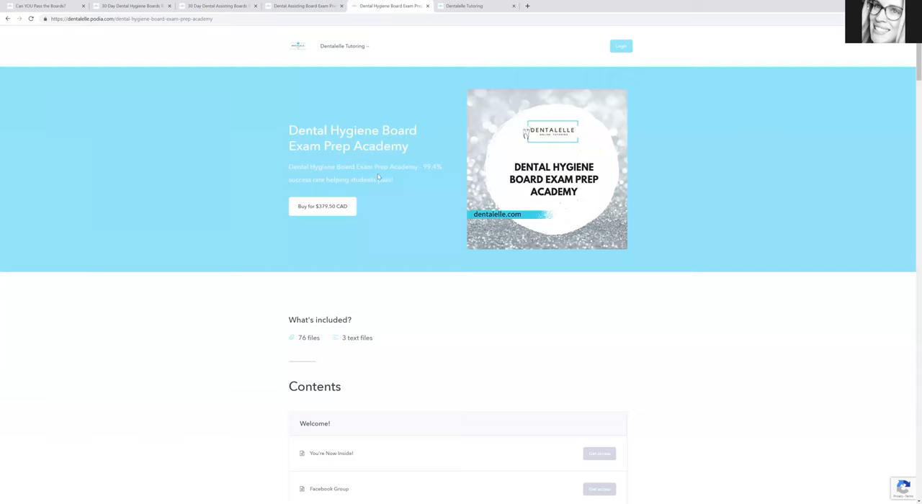
{"action": "mouse_move", "coordinate": [372, 165]}
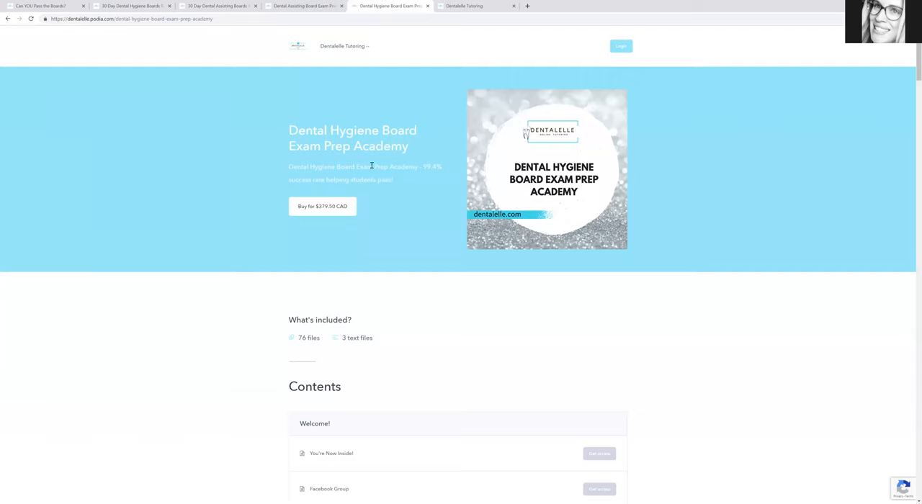